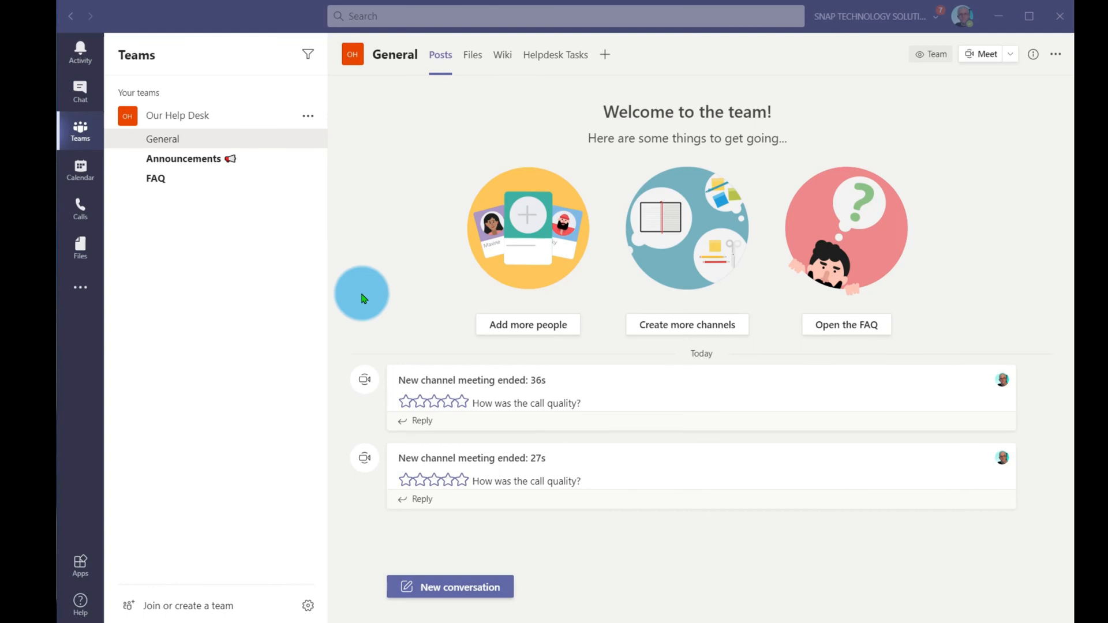
mouse_move(712, 440)
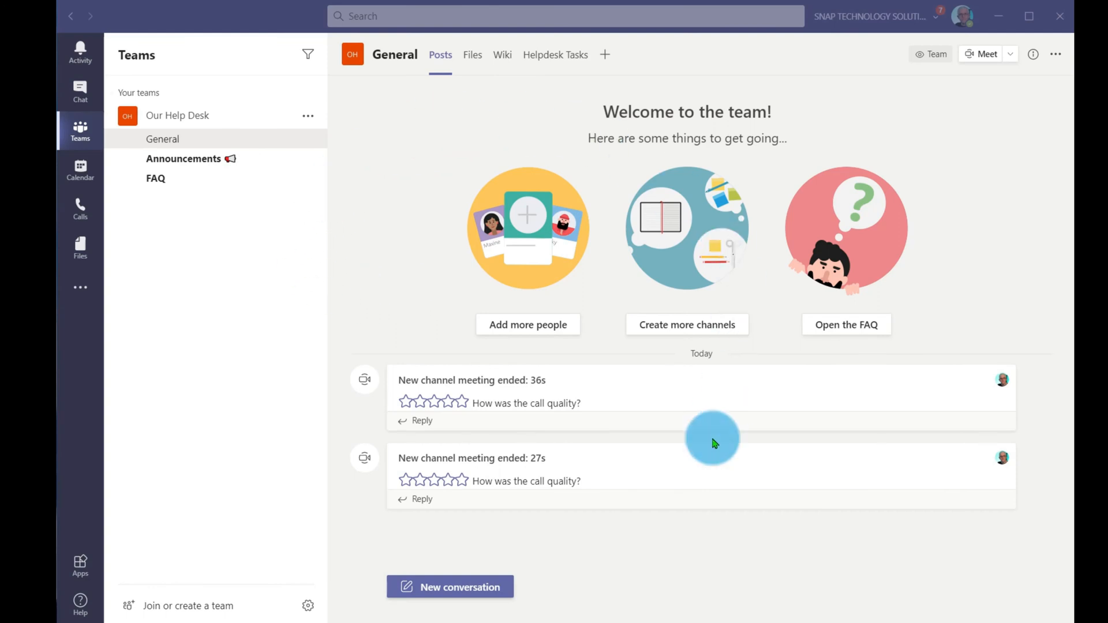
mouse_move(251, 269)
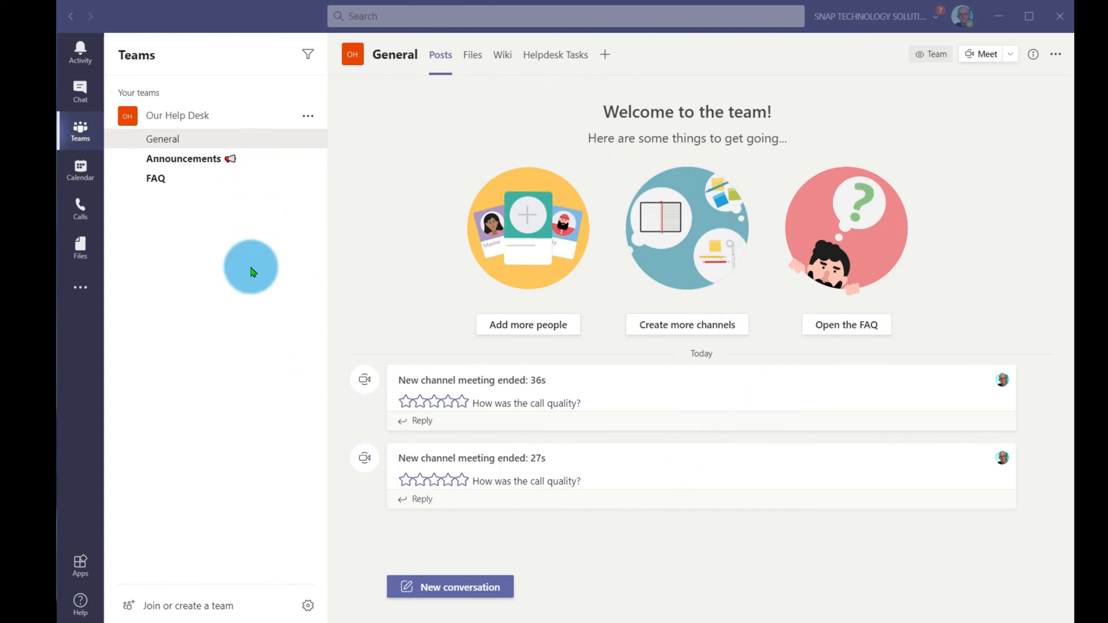
mouse_move(423, 152)
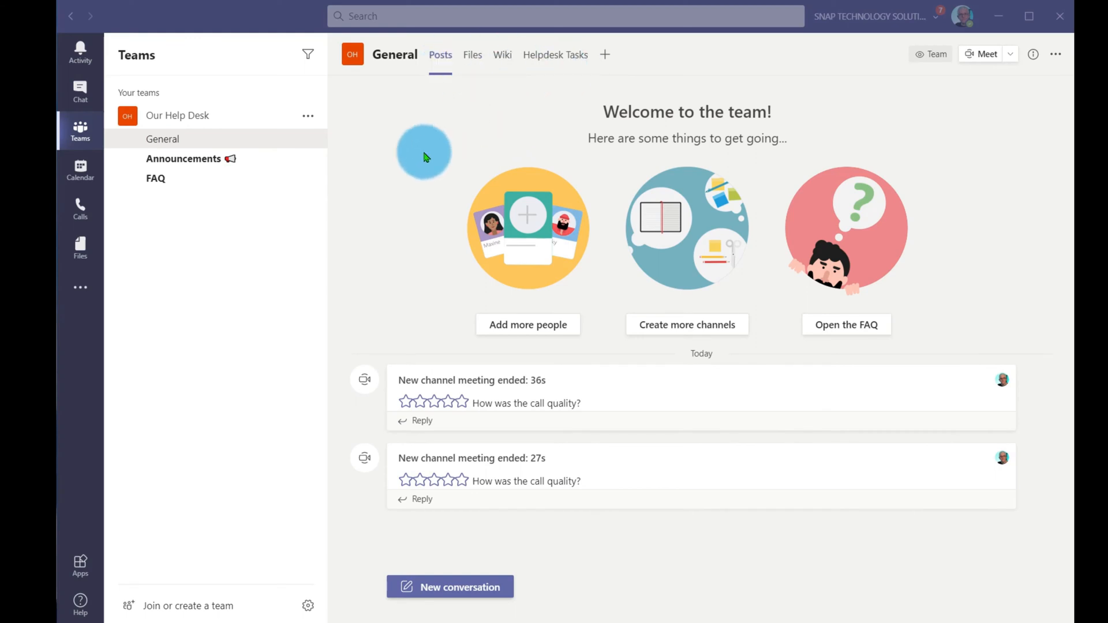
mouse_move(380, 254)
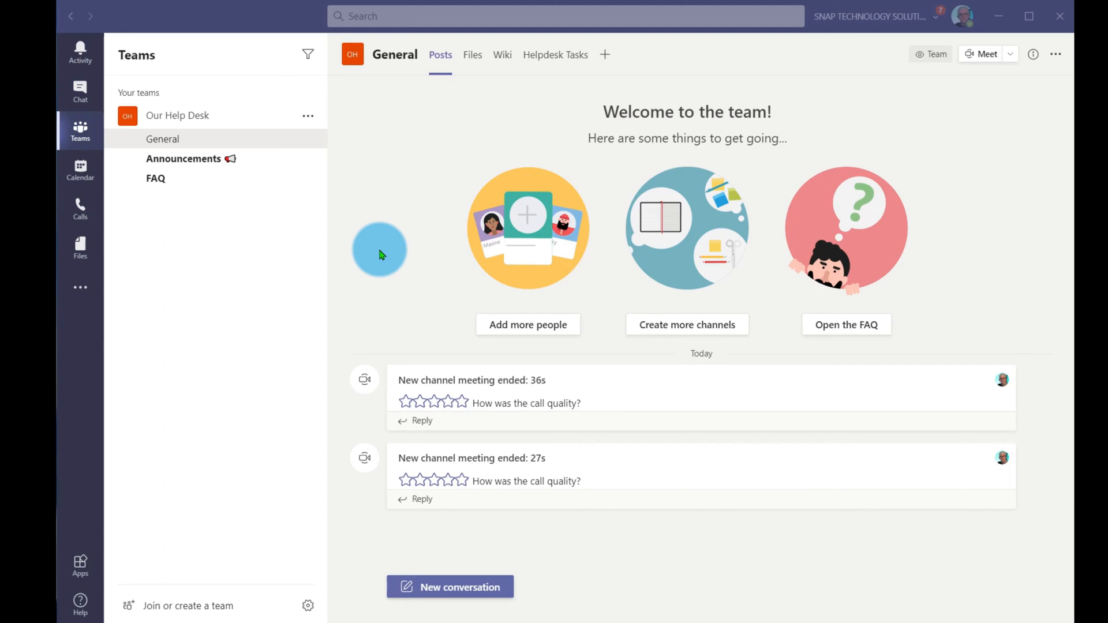
mouse_move(156, 178)
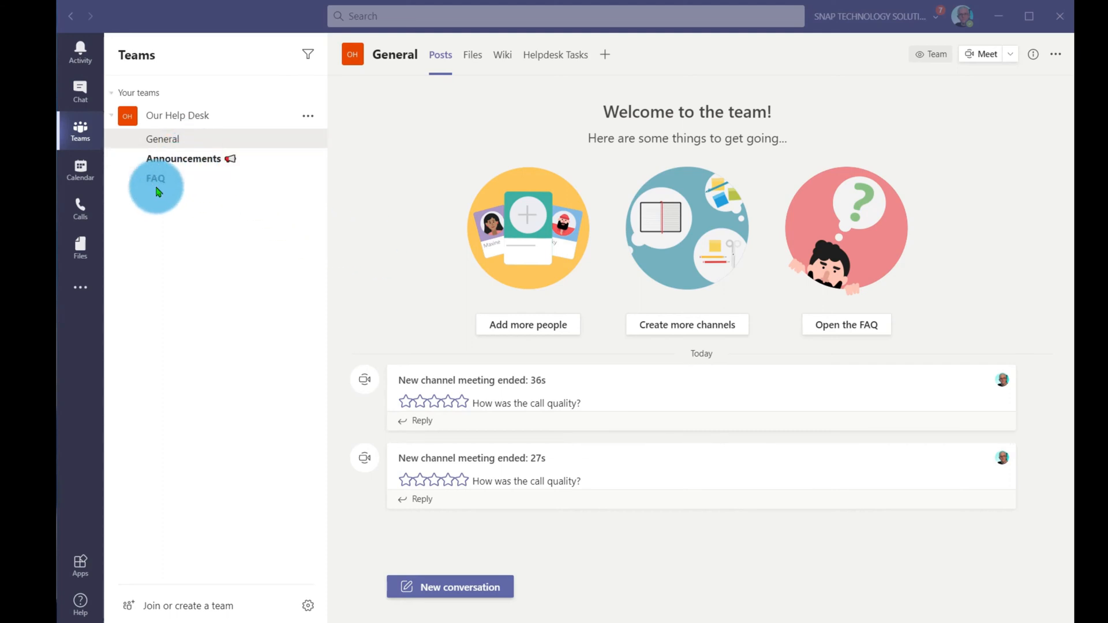
mouse_move(161, 182)
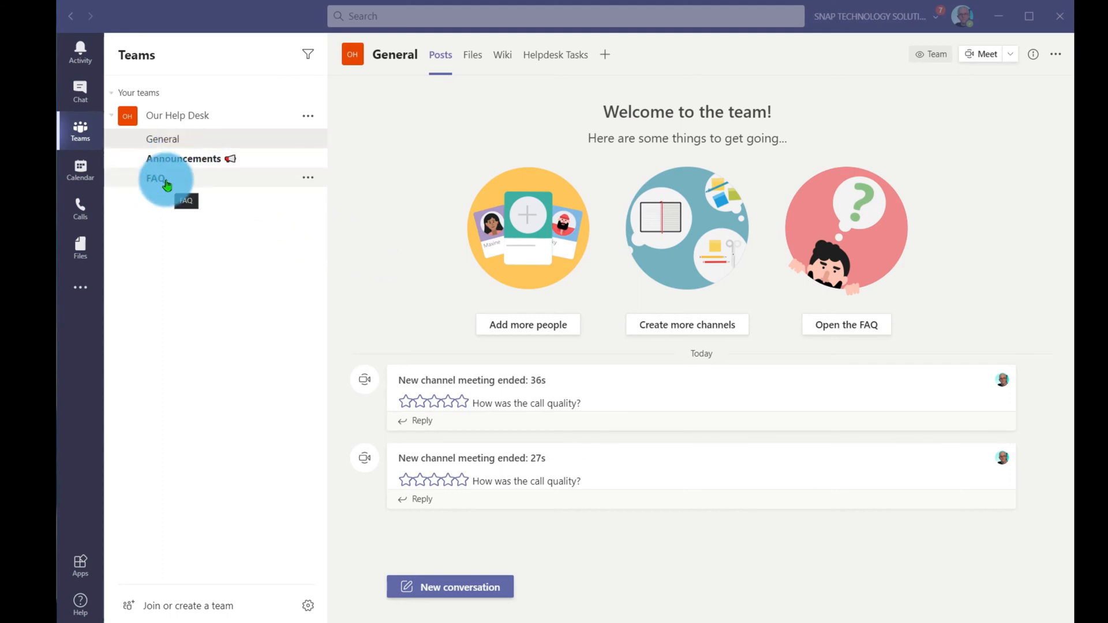
Visit the FAQ channel, then land on the Announcements channel of Our Help Desk
left_click(155, 177)
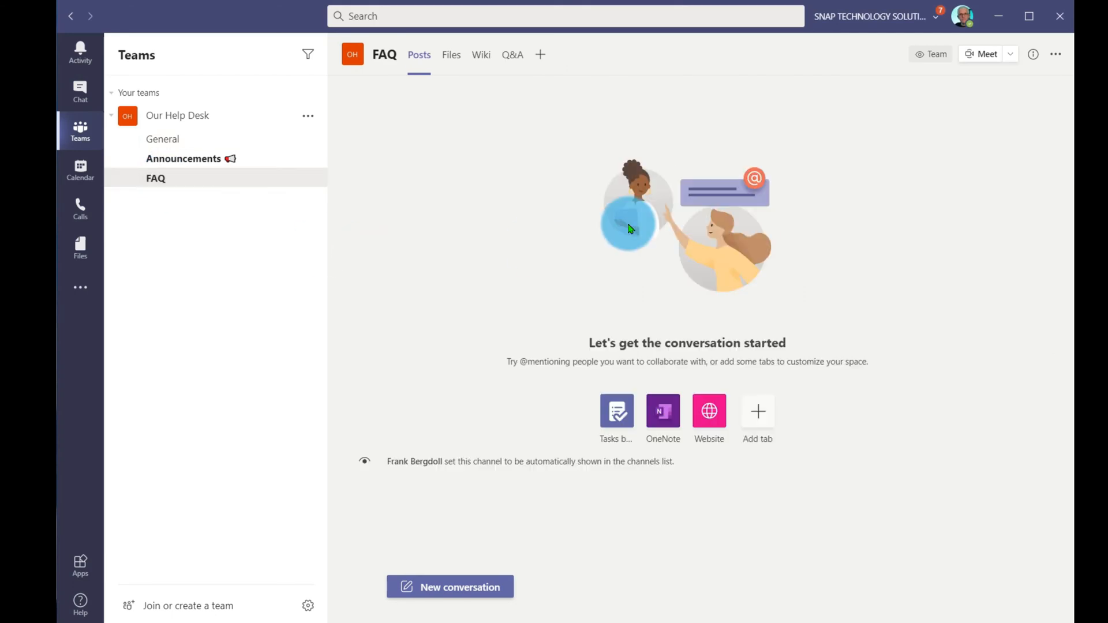
mouse_move(166, 169)
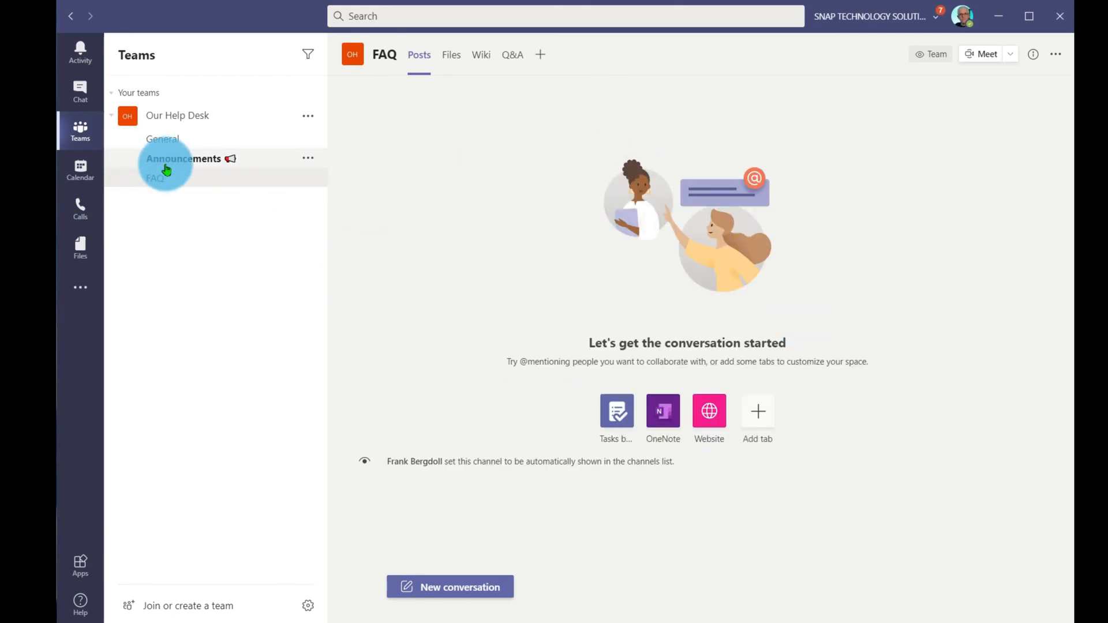
left_click(183, 158)
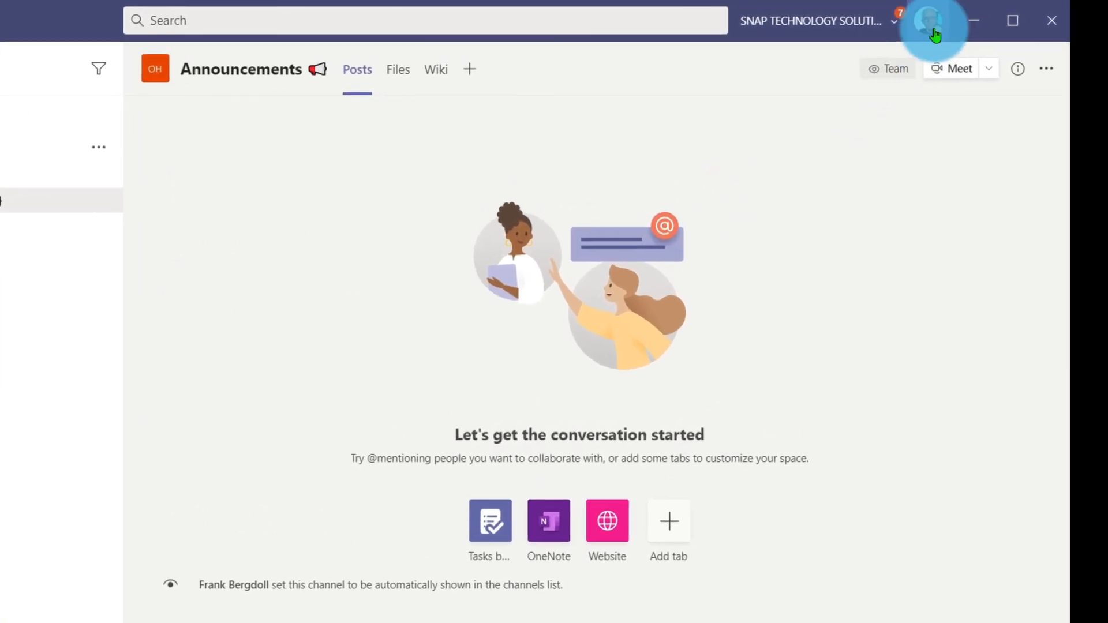
Reach the Notifications page of Teams Settings via the profile menu
left_click(932, 20)
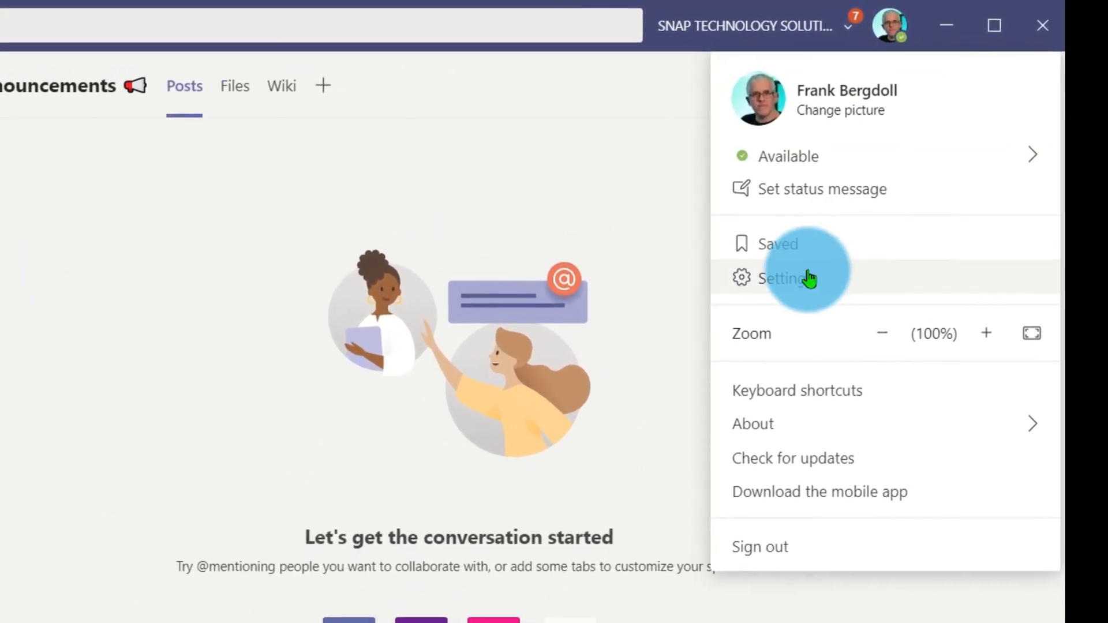
left_click(775, 278)
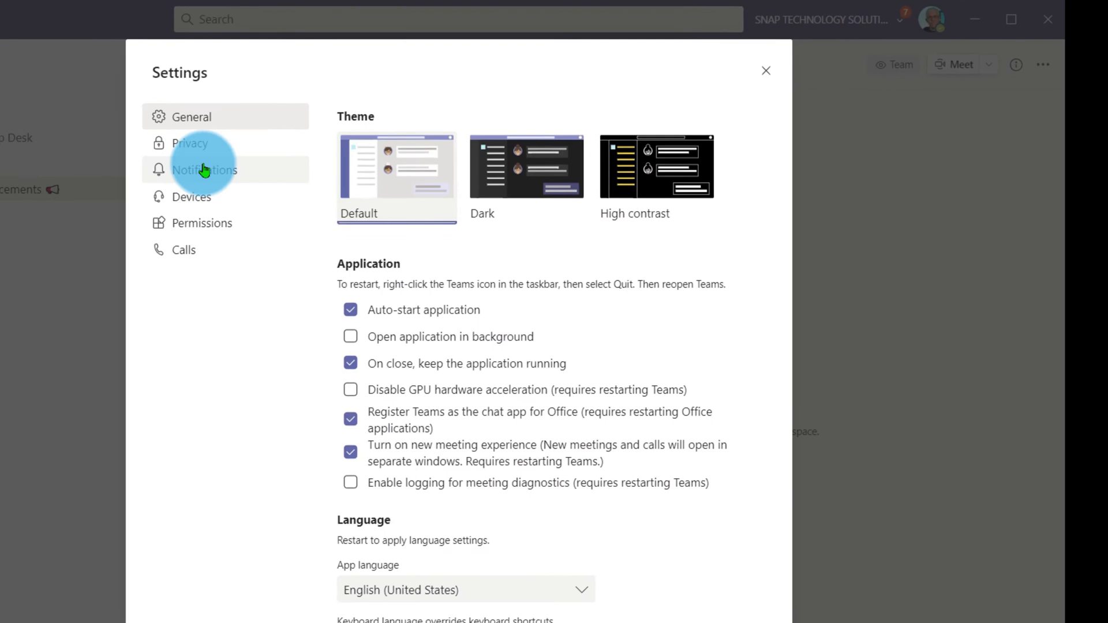
left_click(204, 170)
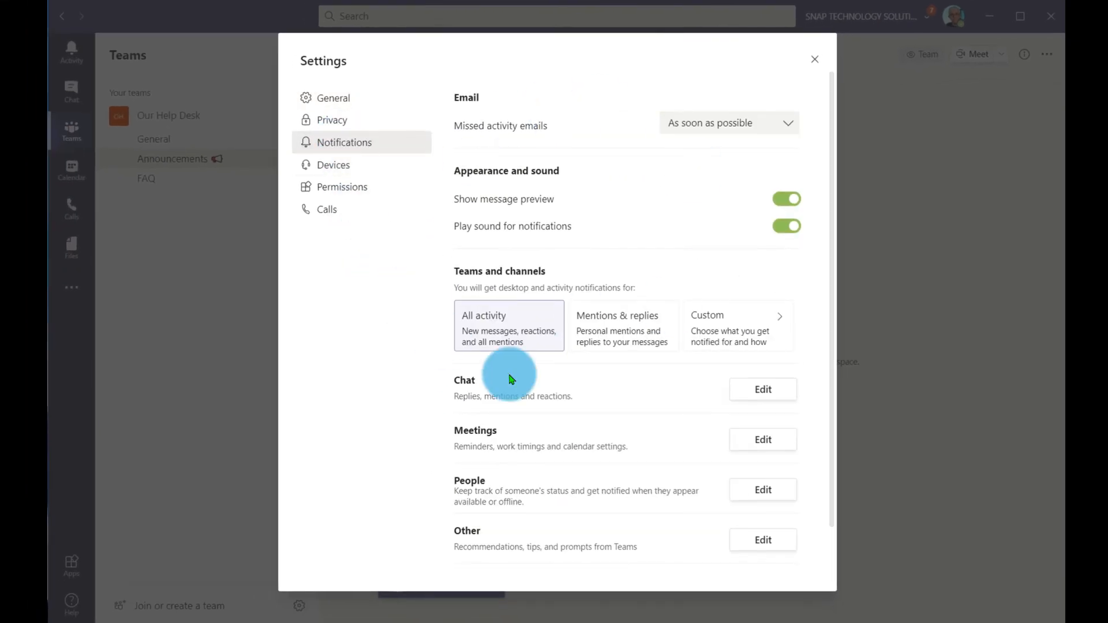
mouse_move(477, 141)
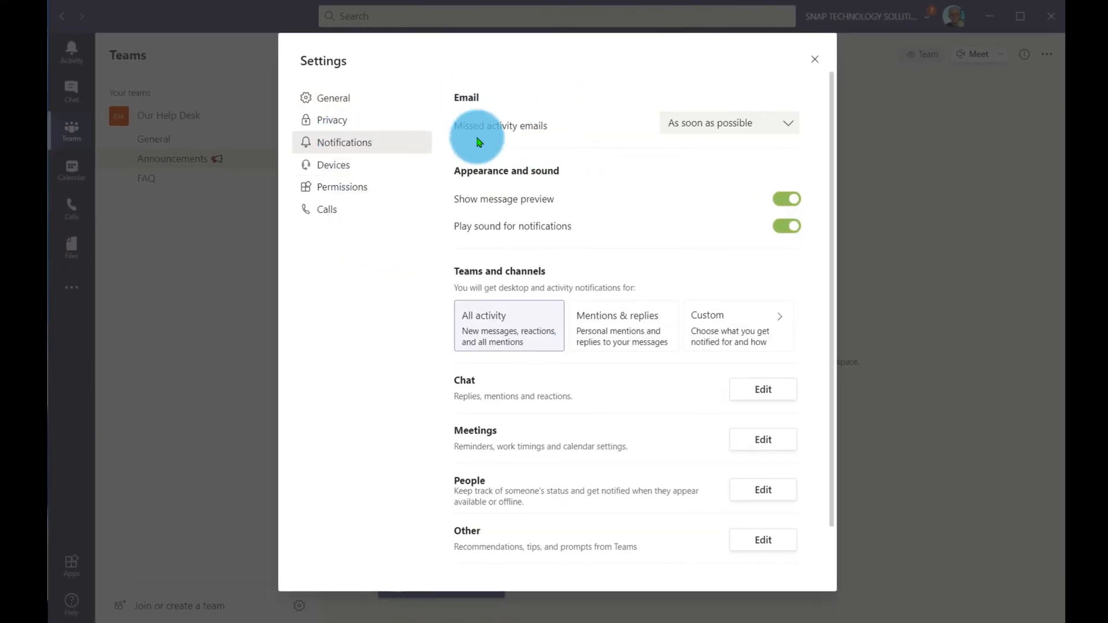
mouse_move(547, 147)
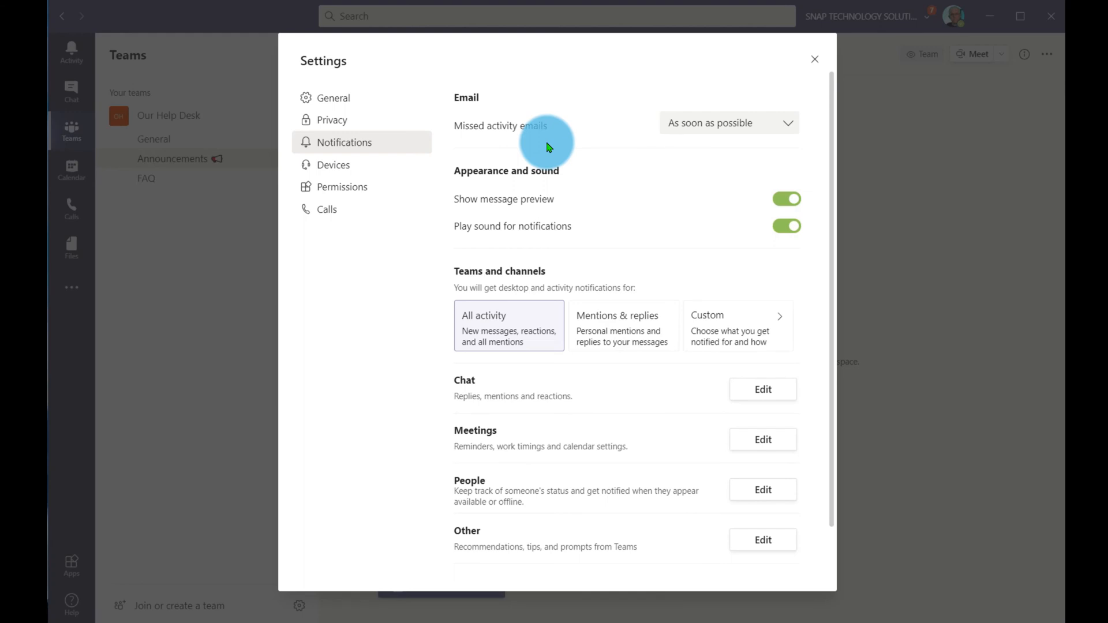
mouse_move(619, 139)
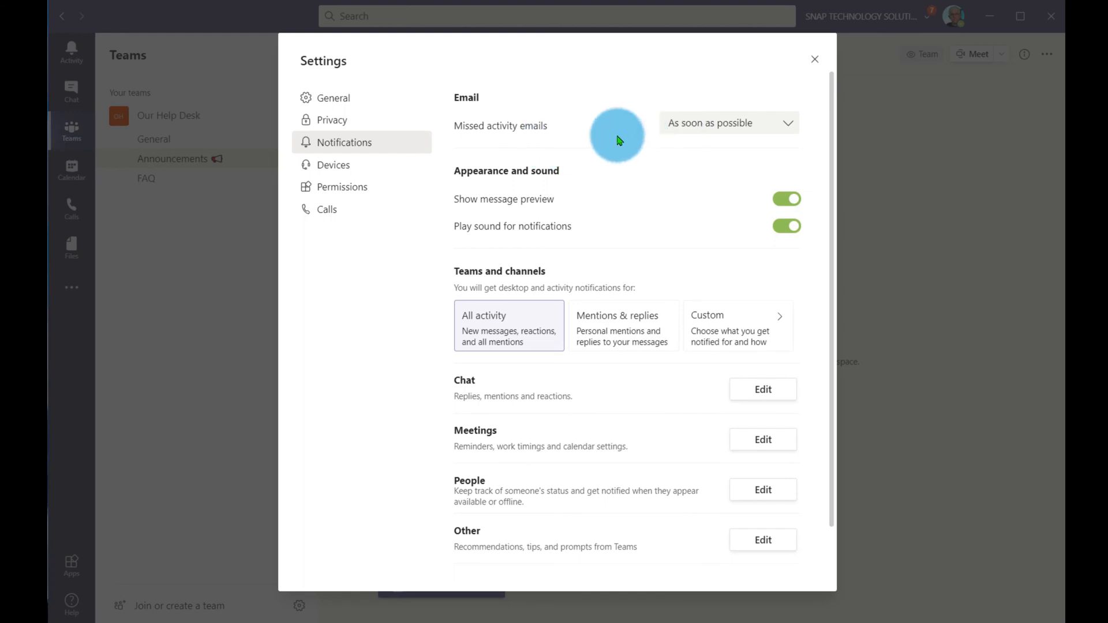
left_click(728, 123)
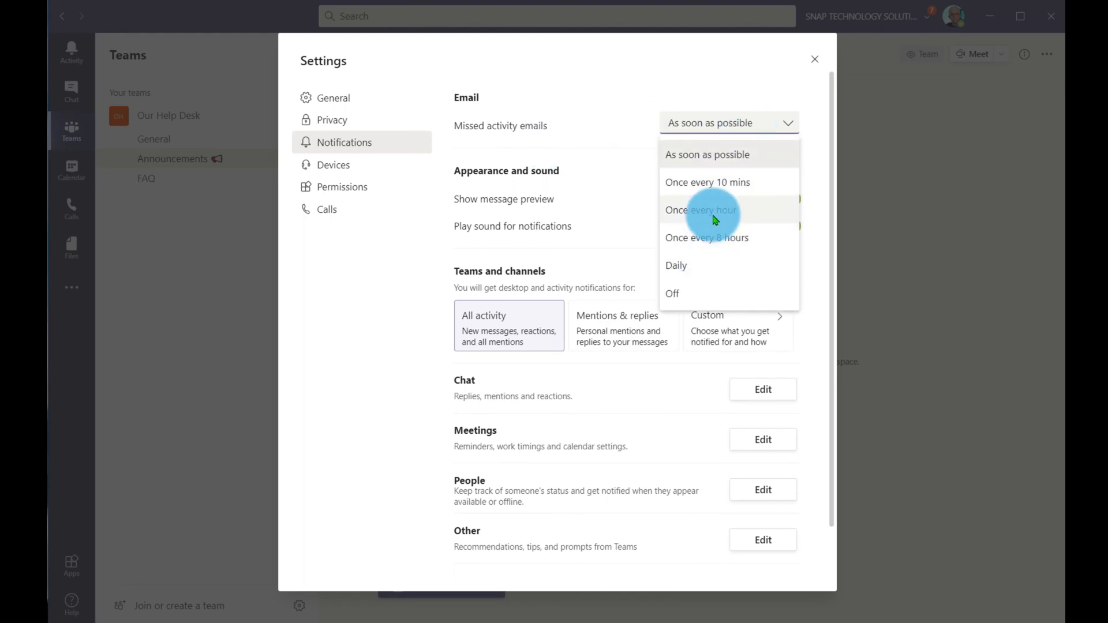
mouse_move(701, 210)
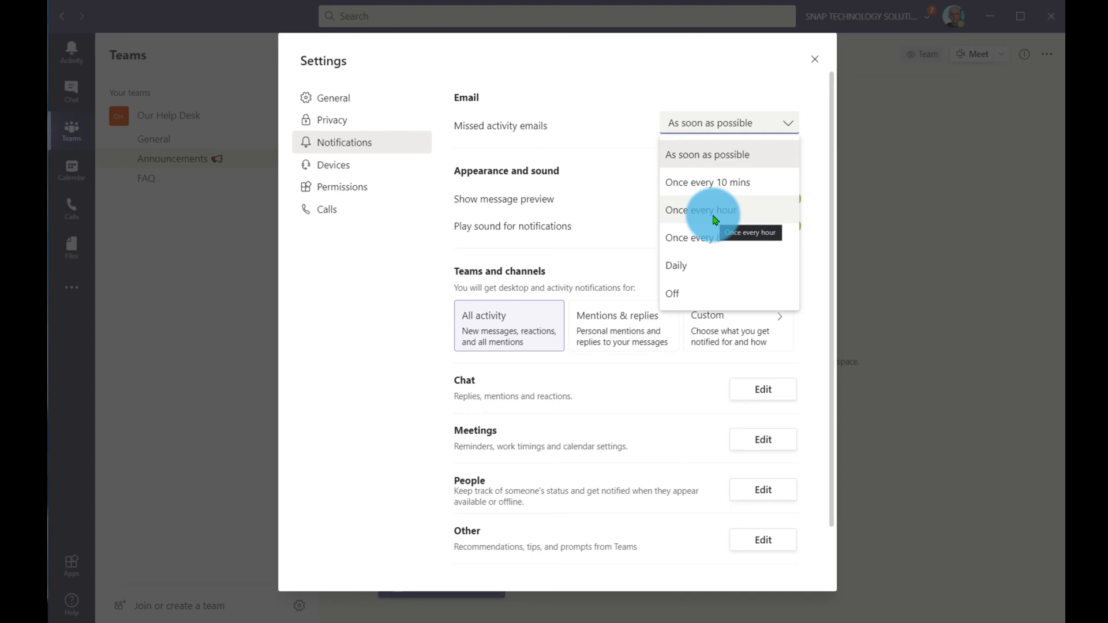
mouse_move(753, 237)
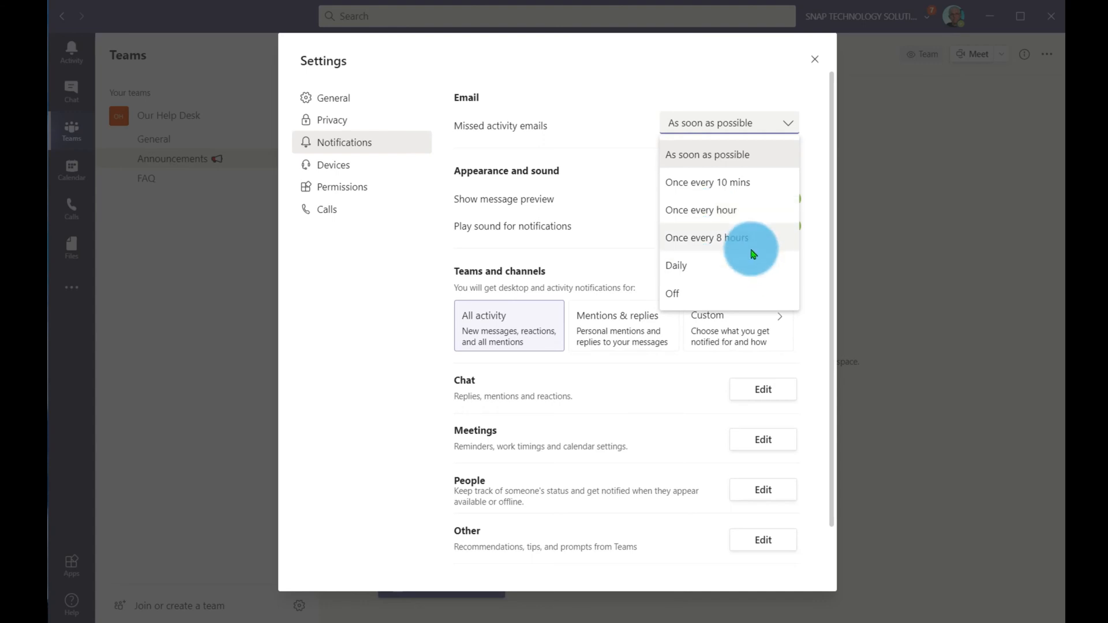
left_click(706, 238)
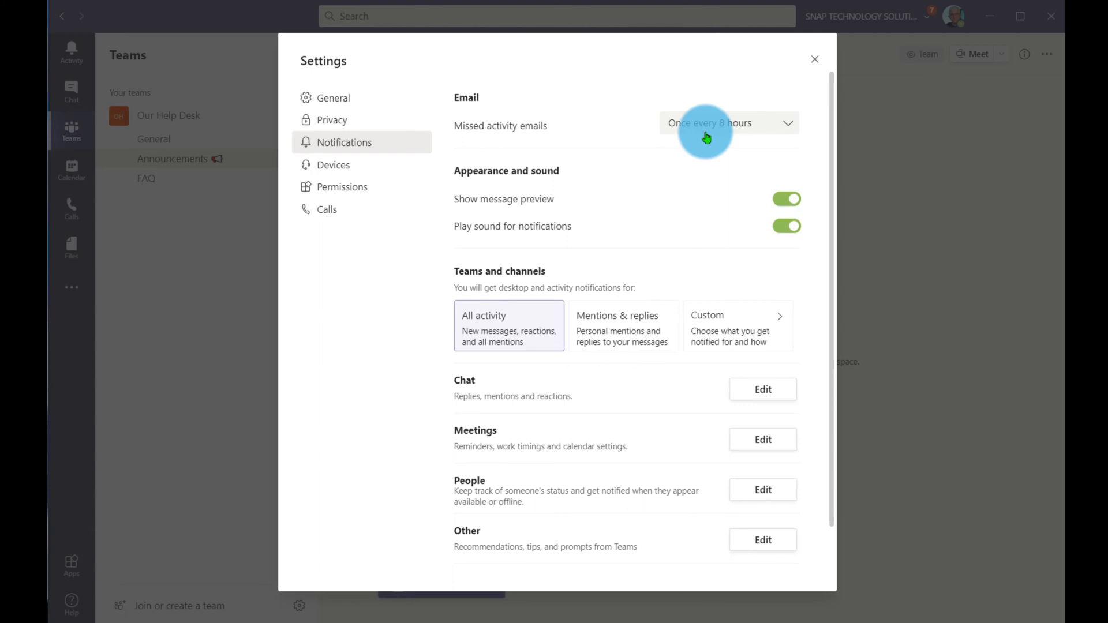
left_click(710, 123)
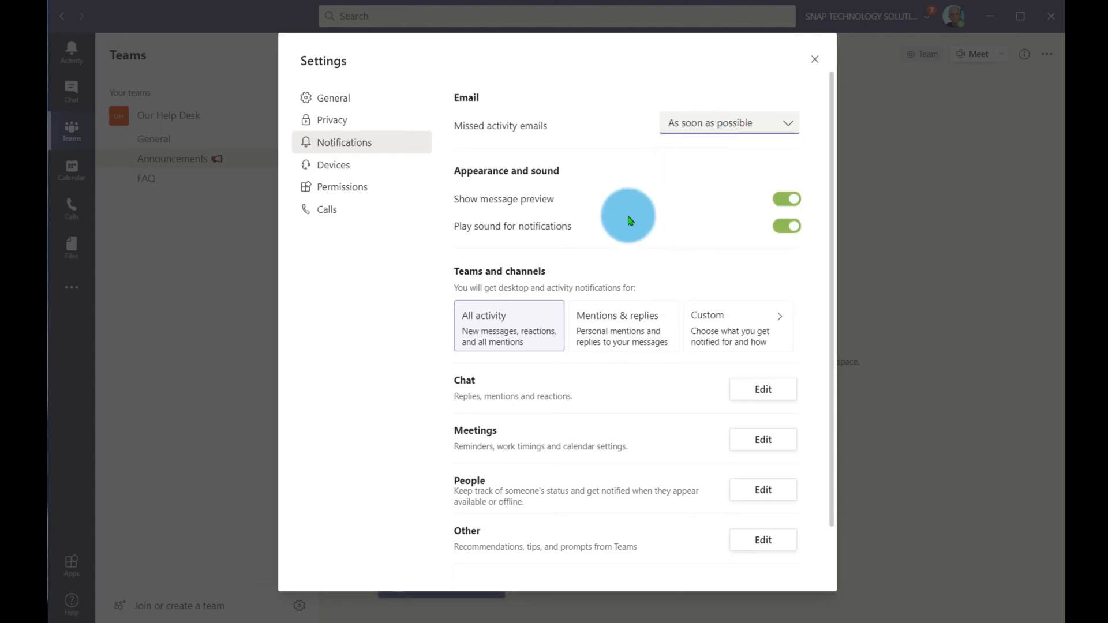
mouse_move(486, 274)
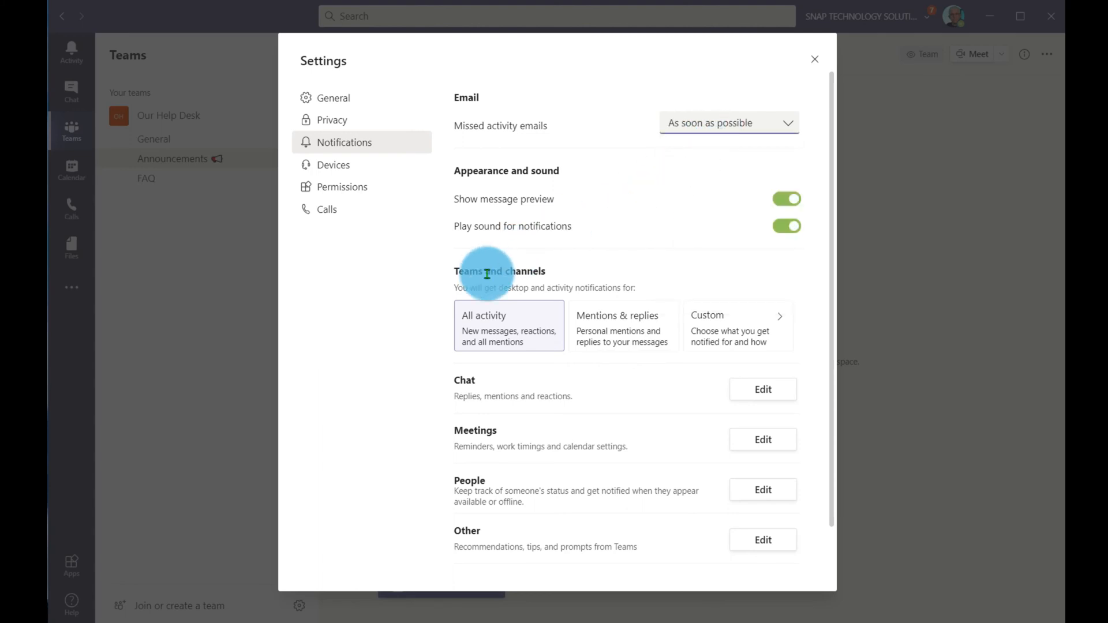
mouse_move(396, 318)
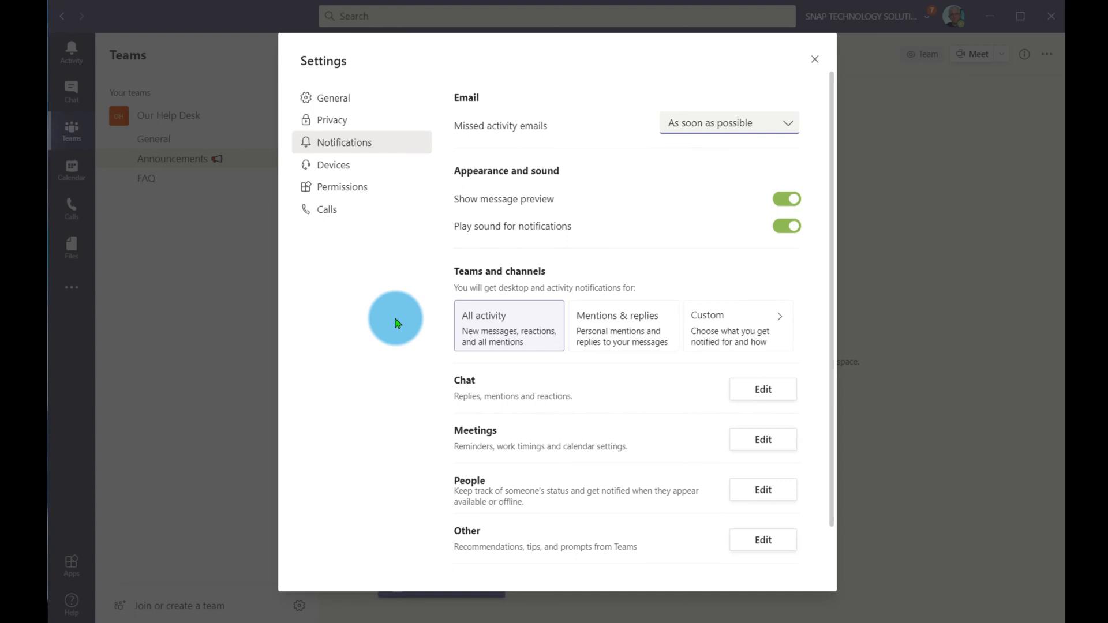
mouse_move(622, 229)
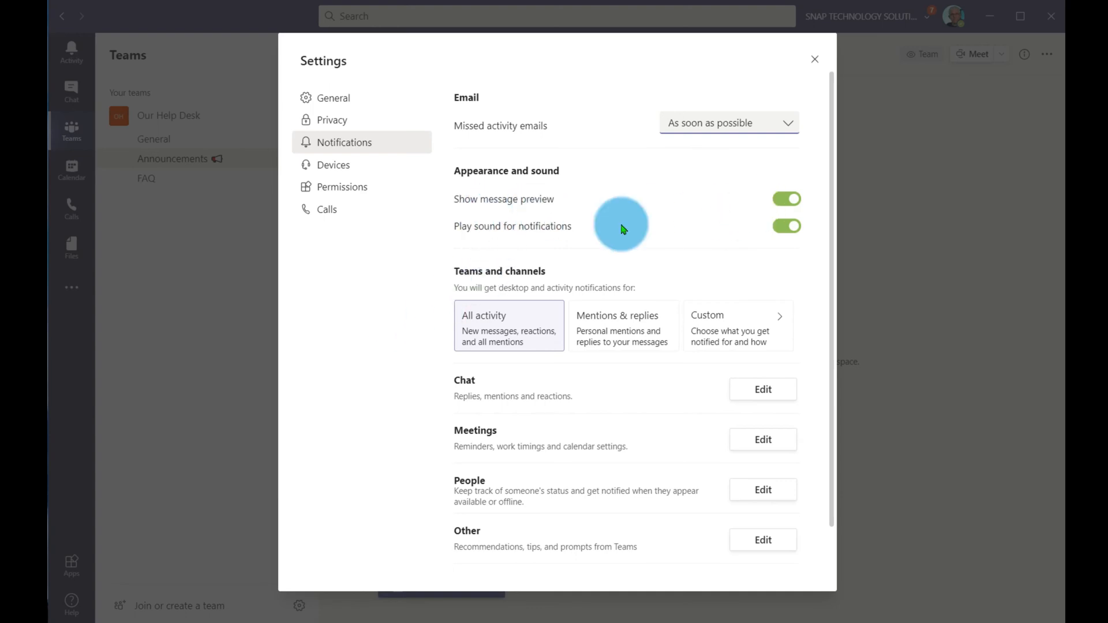
mouse_move(635, 273)
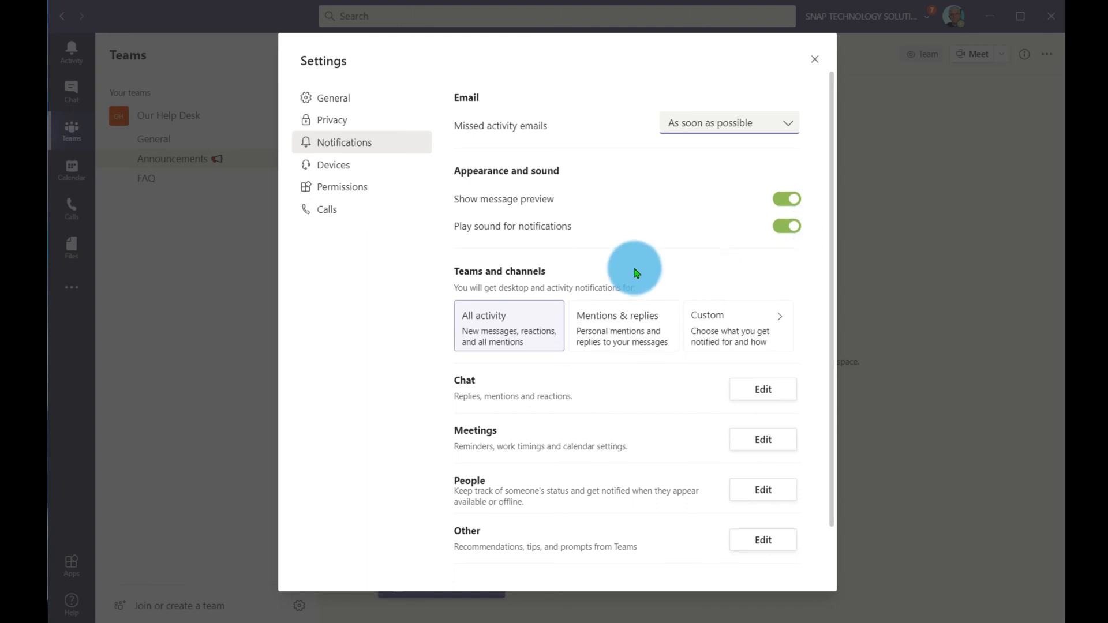
mouse_move(762, 263)
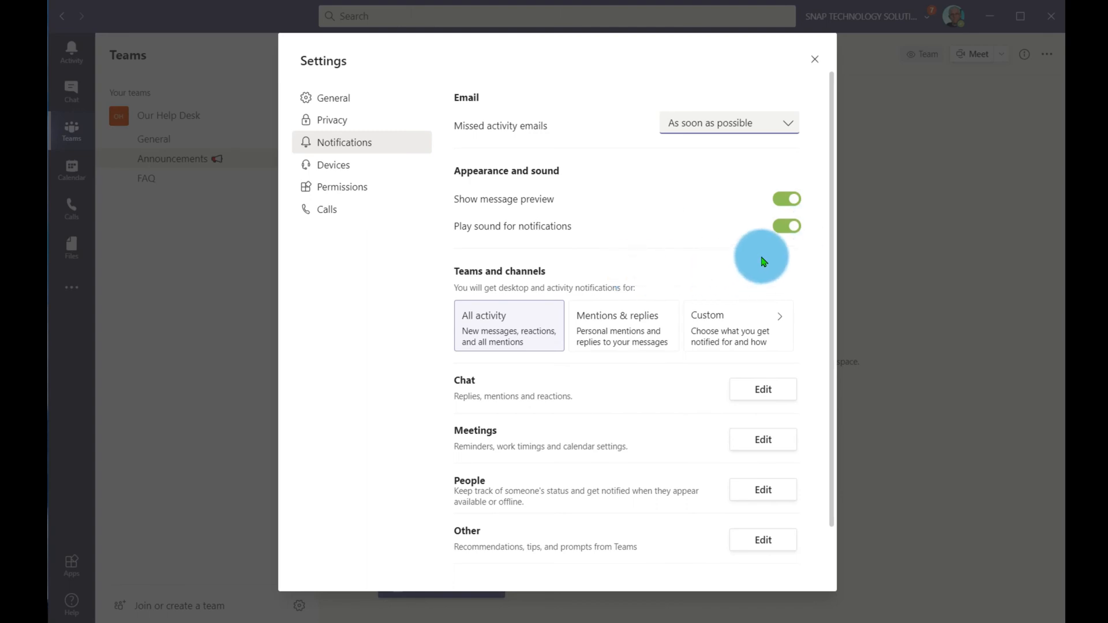
Switch 'Play sound for notifications' off, leaving message previews on
left_click(786, 226)
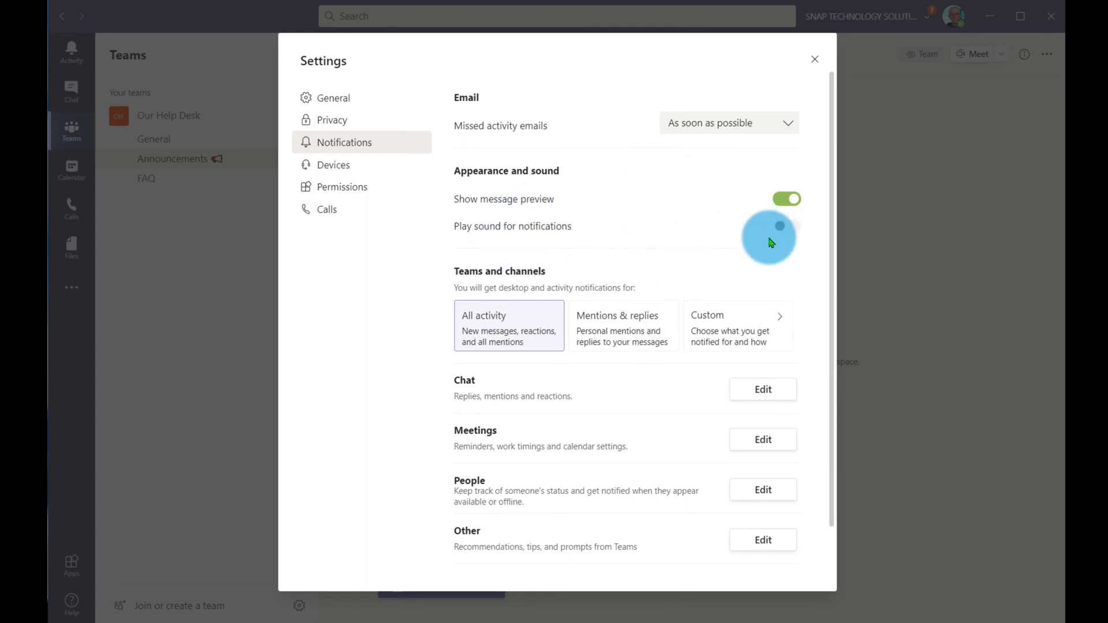
left_click(786, 225)
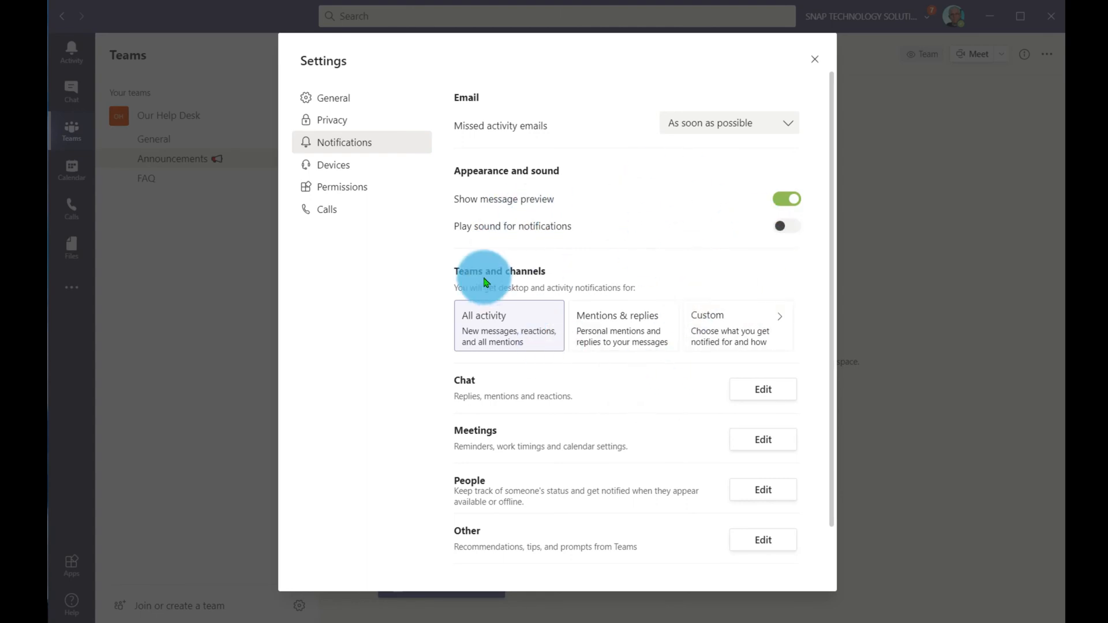
mouse_move(604, 312)
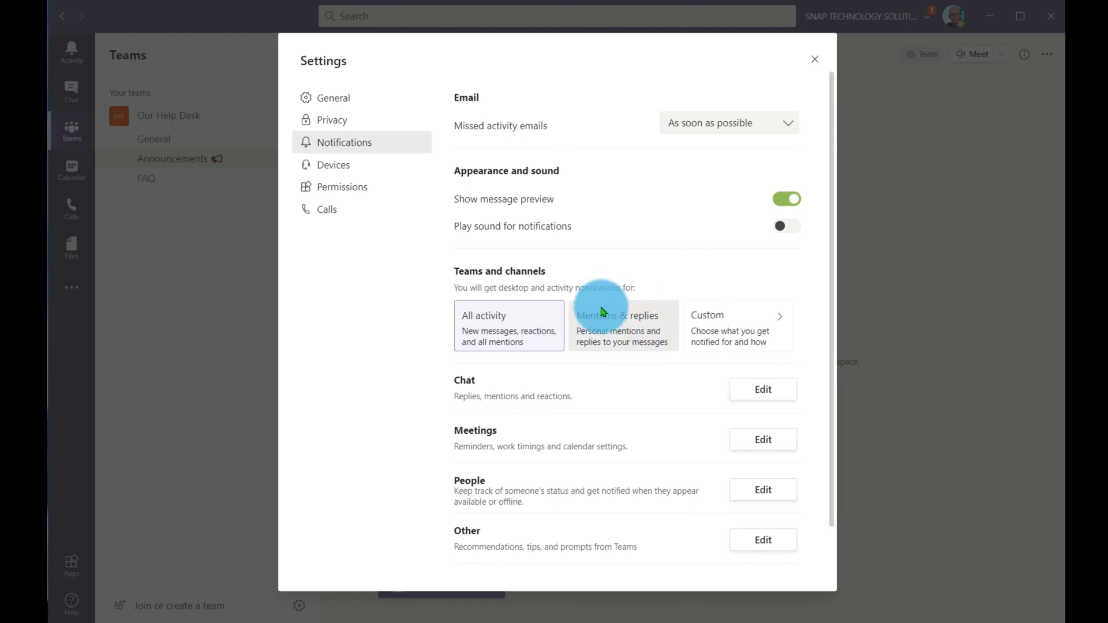
mouse_move(717, 339)
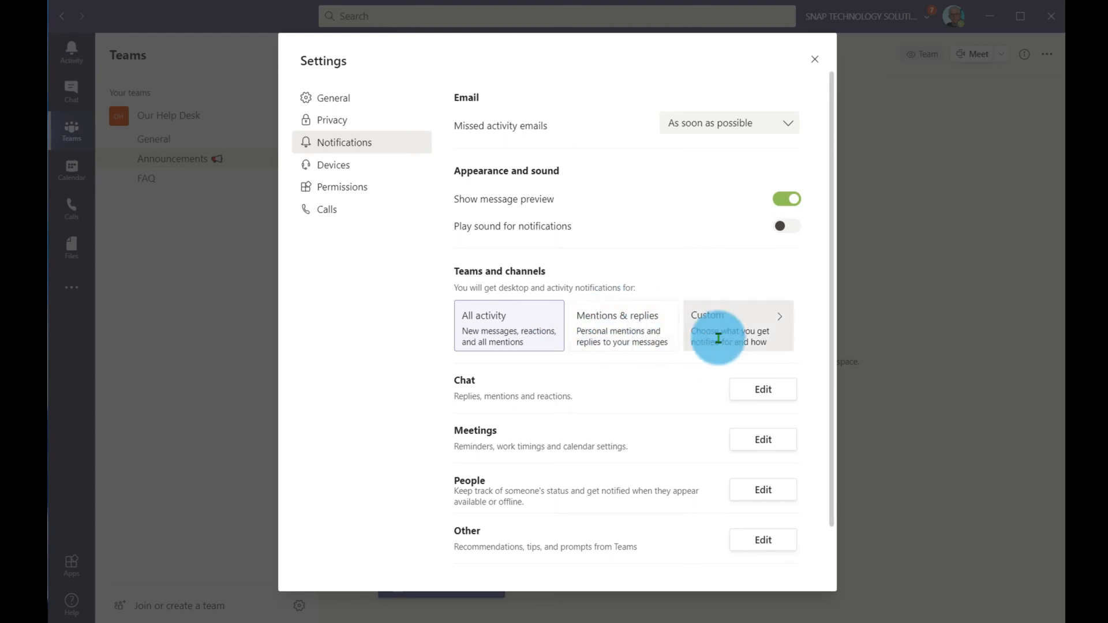
Review the Custom per-activity options, then return to Notifications with custom settings active
left_click(738, 325)
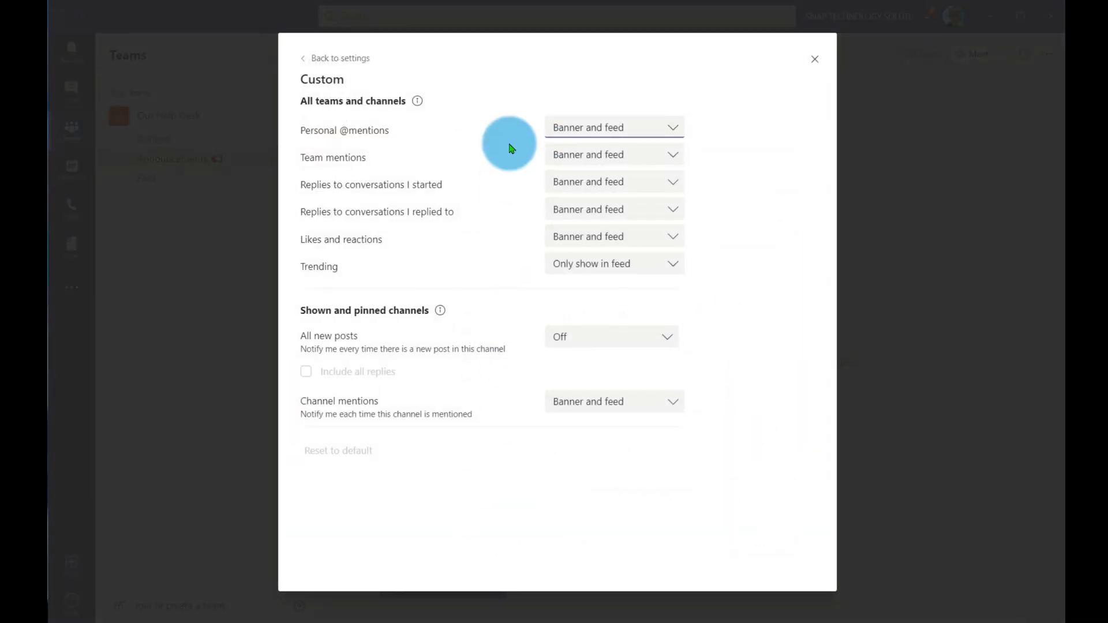
mouse_move(487, 433)
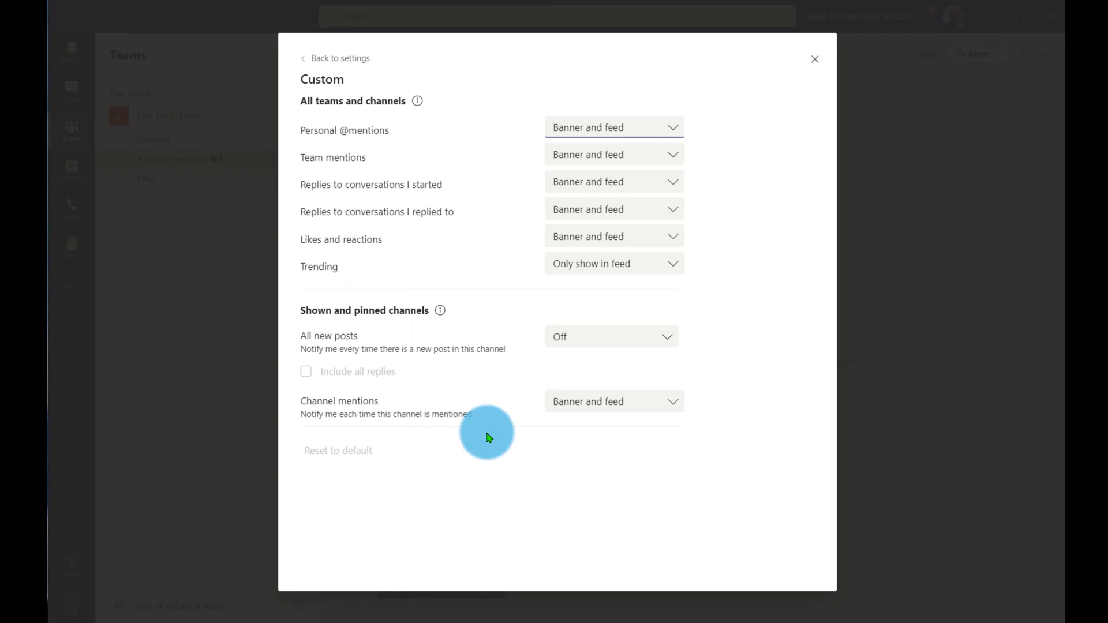
mouse_move(602, 131)
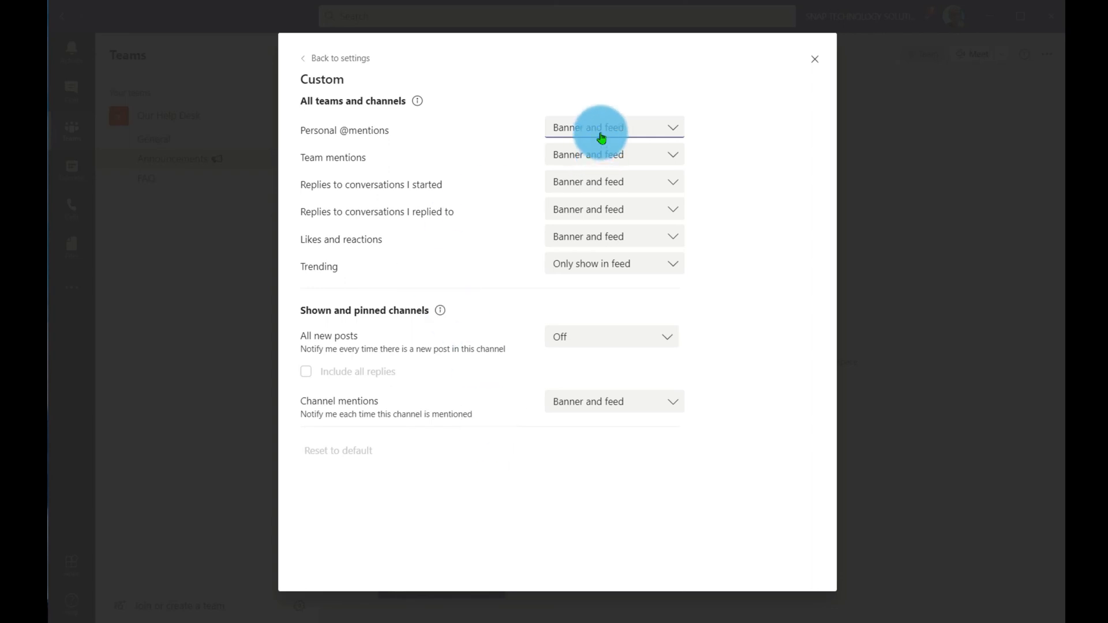
mouse_move(606, 140)
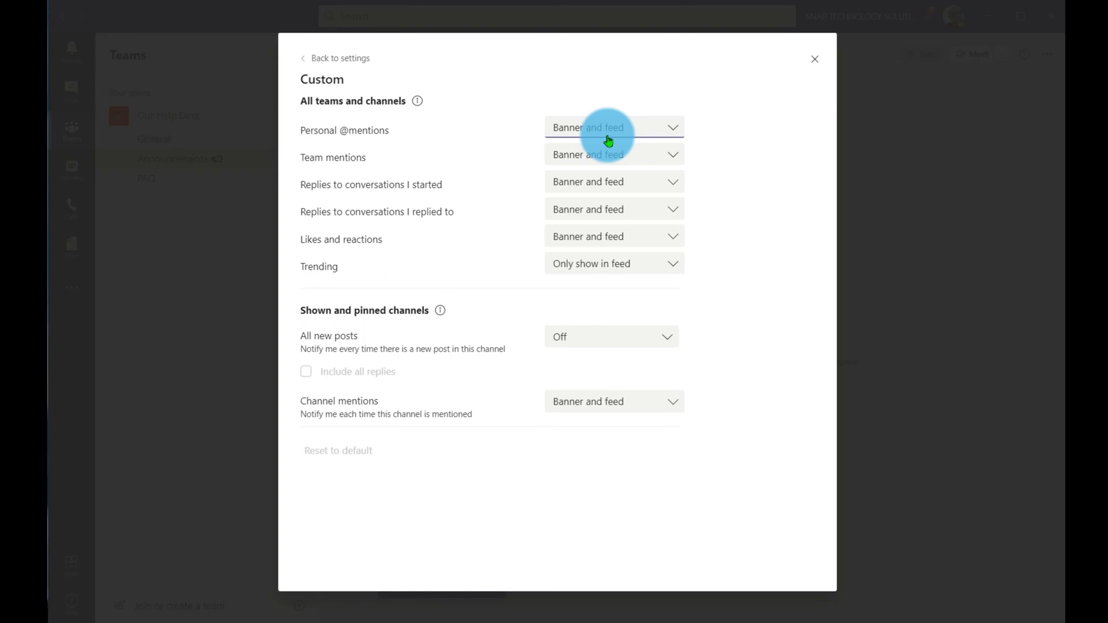
mouse_move(473, 186)
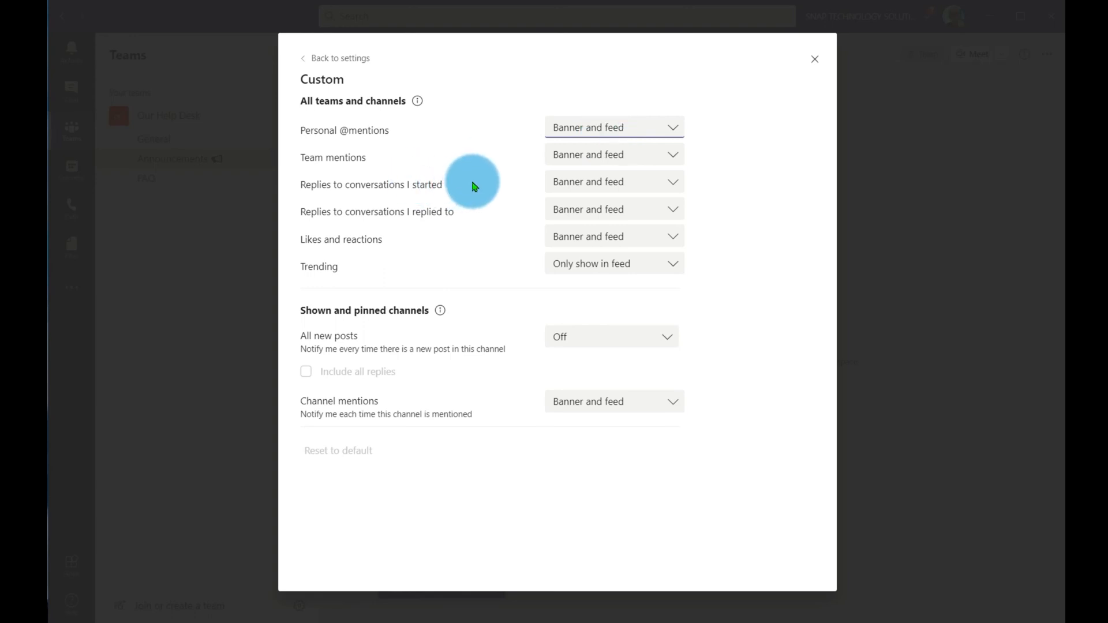
mouse_move(332, 173)
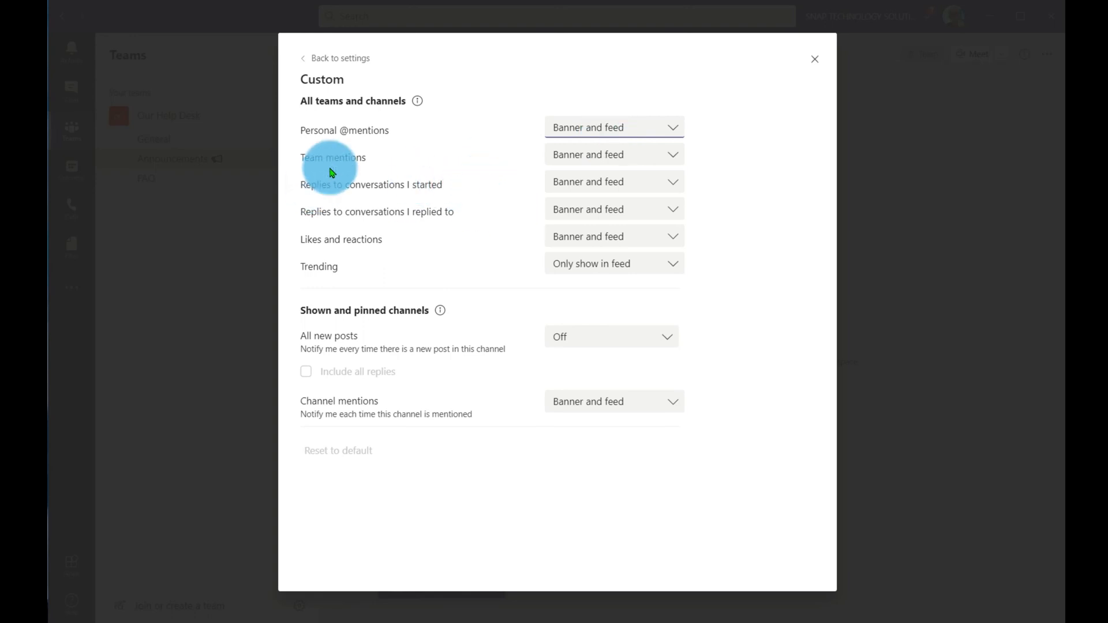
mouse_move(530, 130)
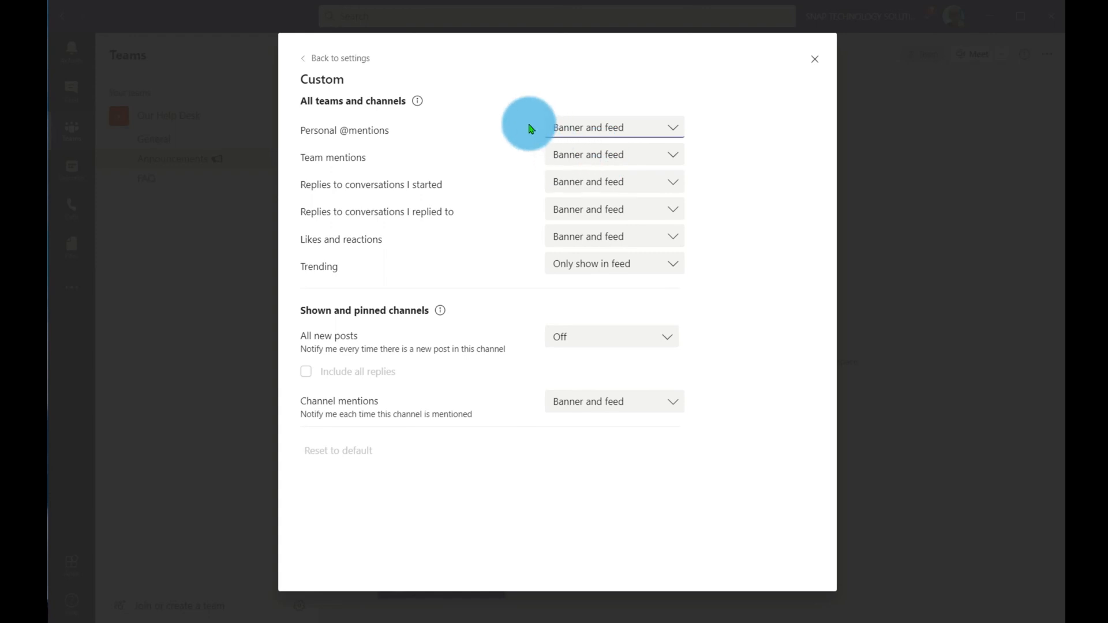
mouse_move(756, 237)
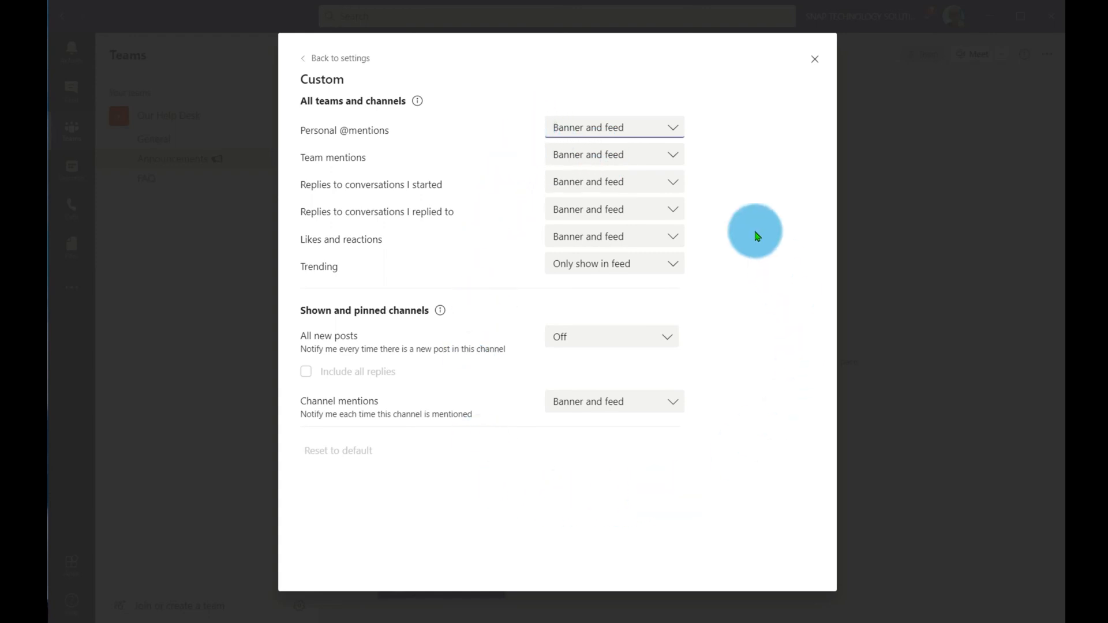
left_click(814, 59)
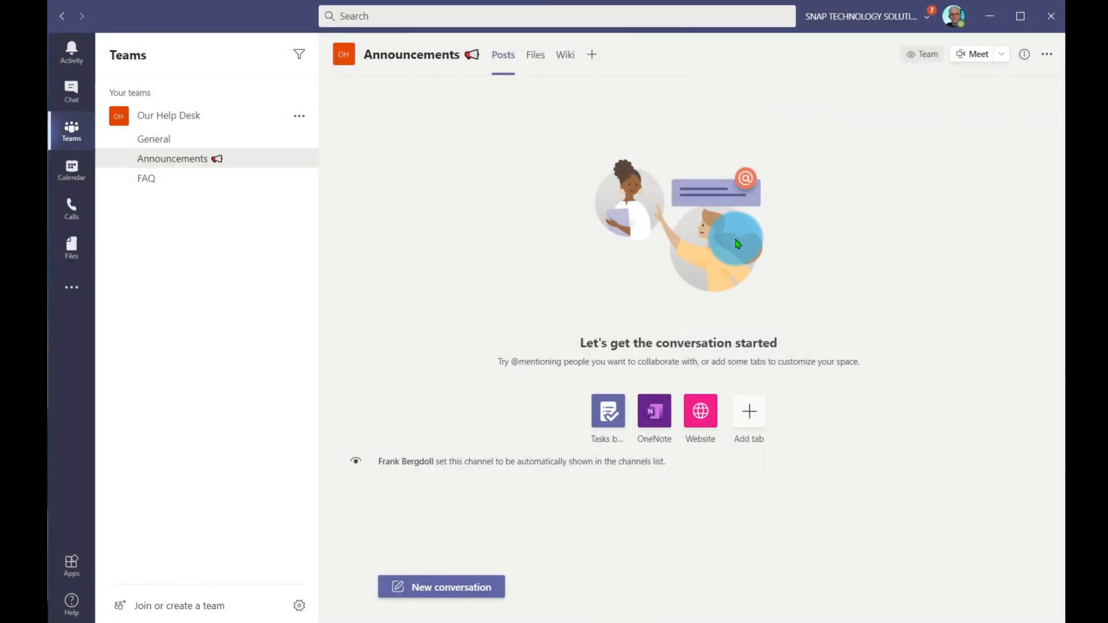
left_click(953, 15)
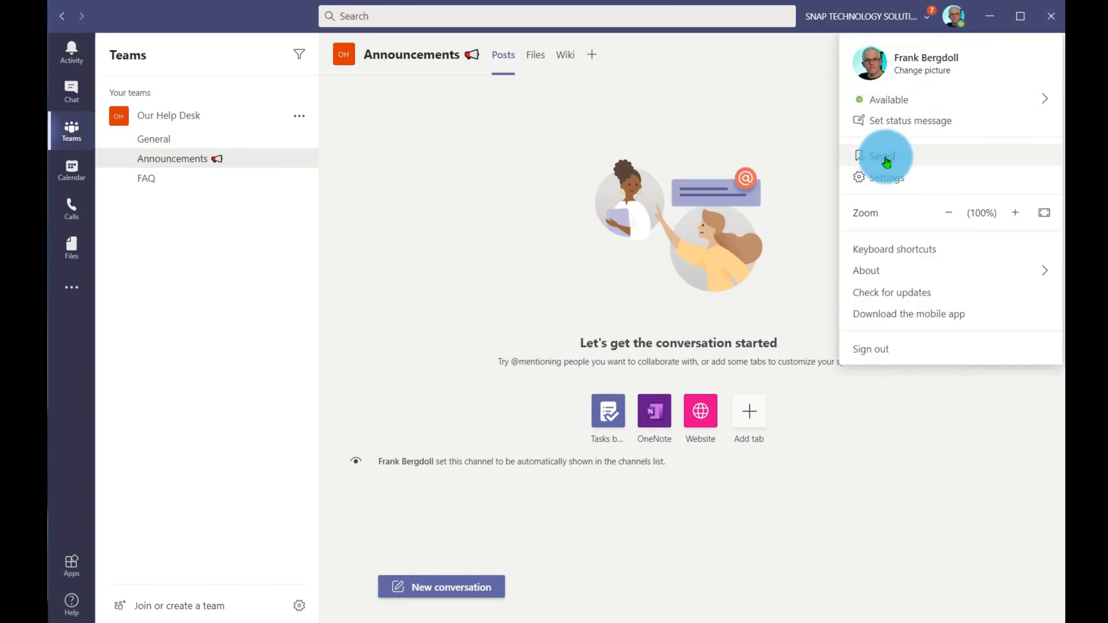
left_click(885, 178)
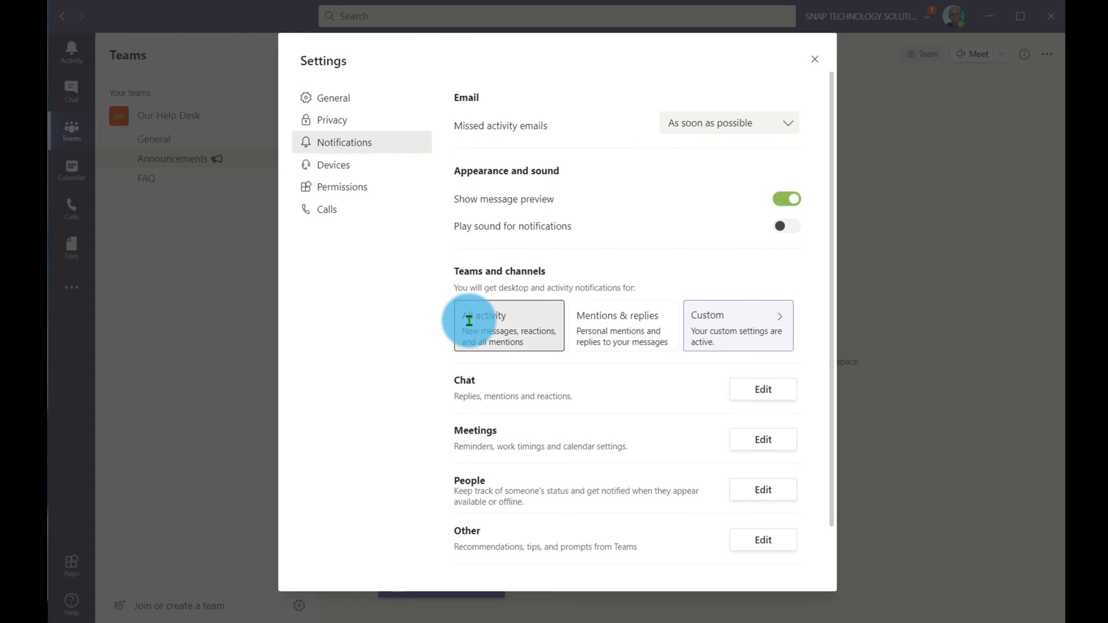
Choose the All activity tile for teams and channels, replacing the custom settings
left_click(508, 325)
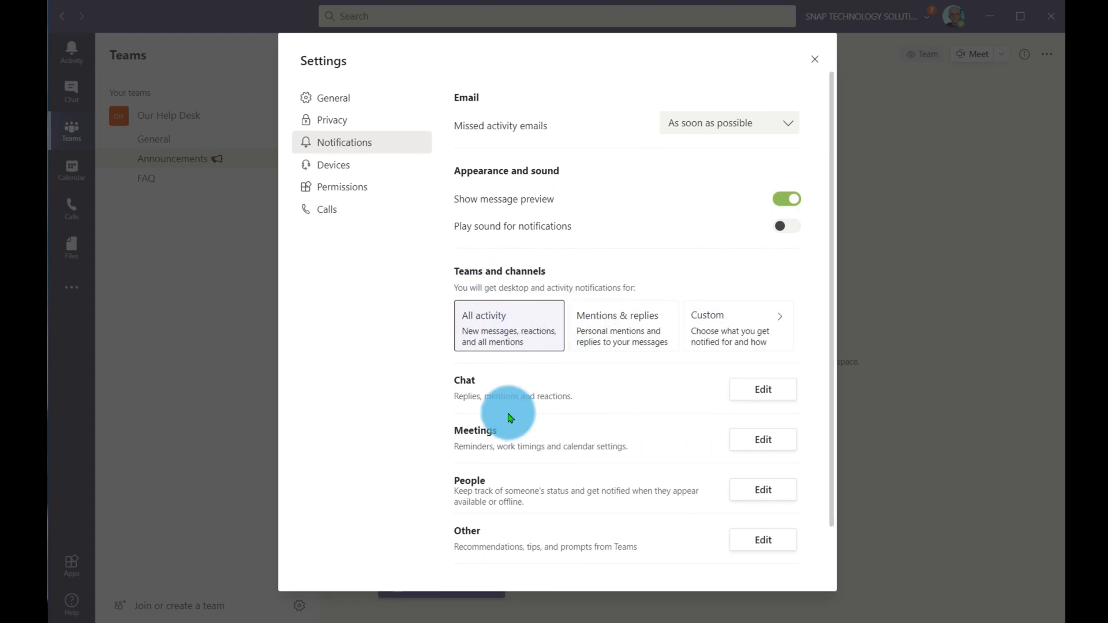
mouse_move(448, 395)
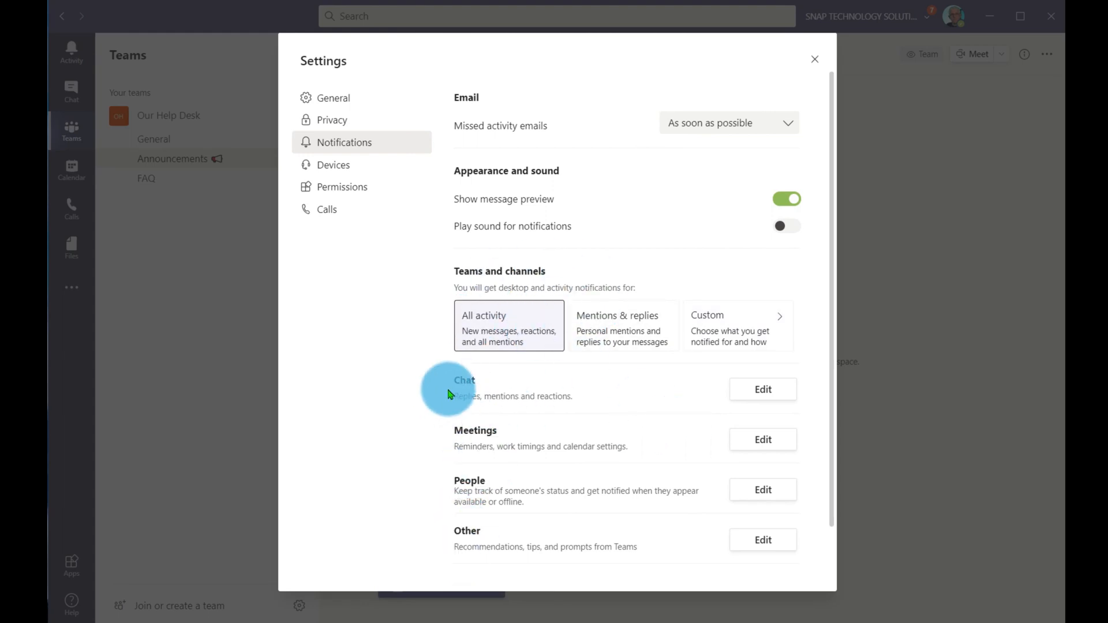
mouse_move(466, 397)
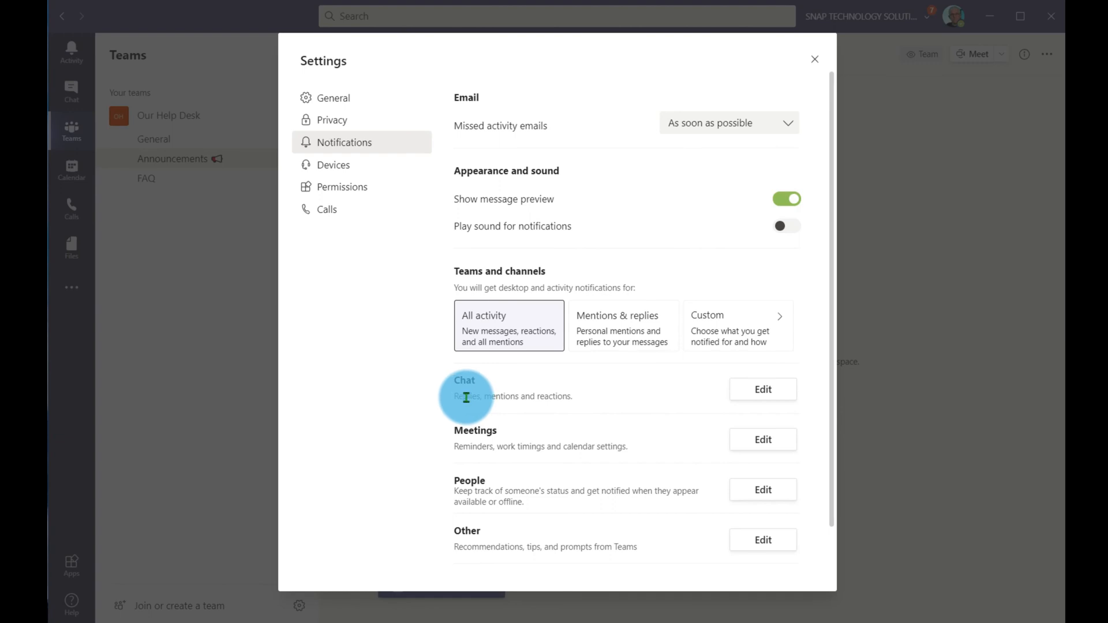
mouse_move(465, 531)
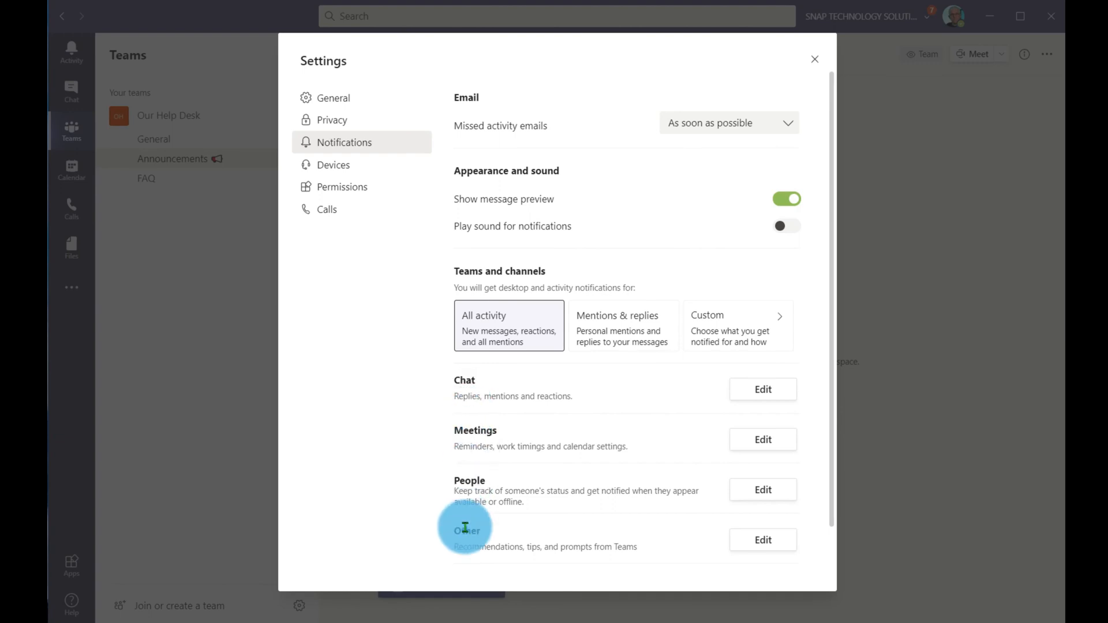
mouse_move(653, 522)
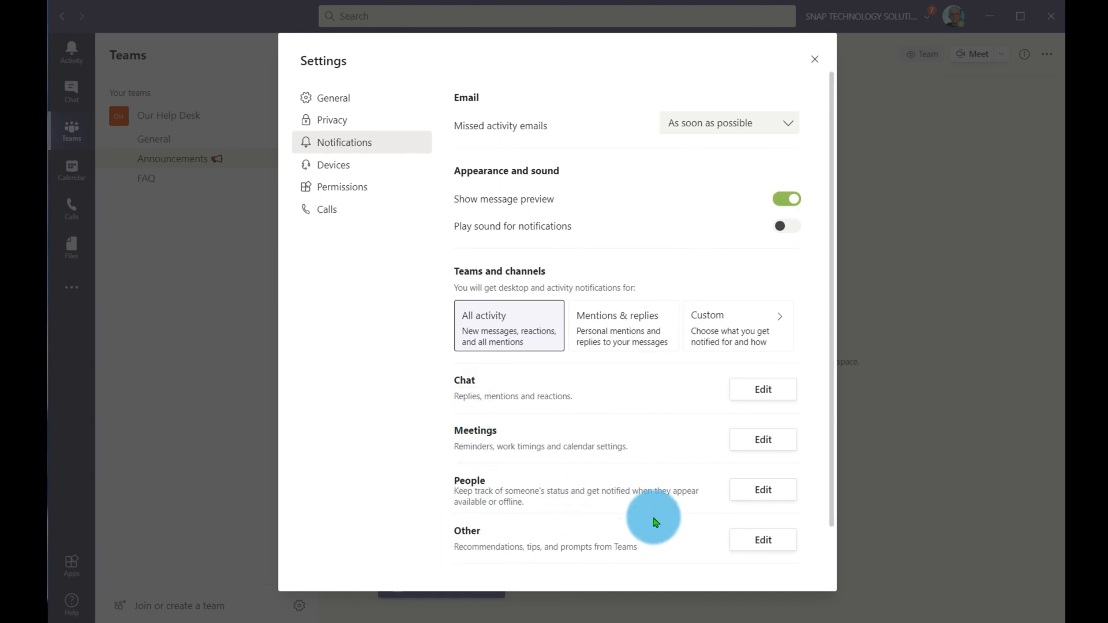
mouse_move(682, 388)
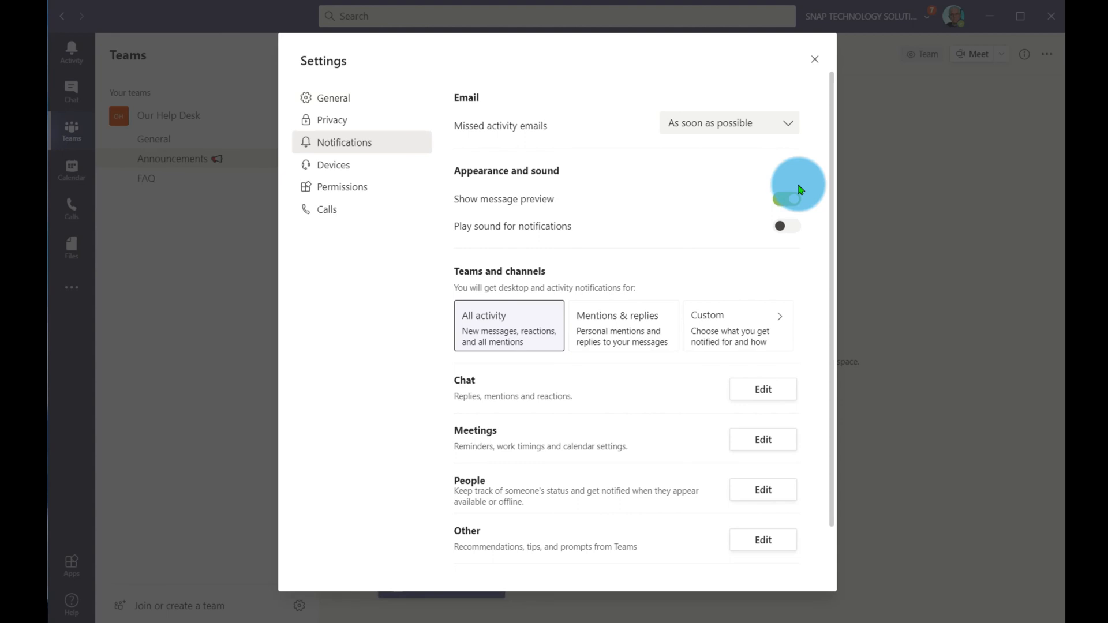
left_click(786, 199)
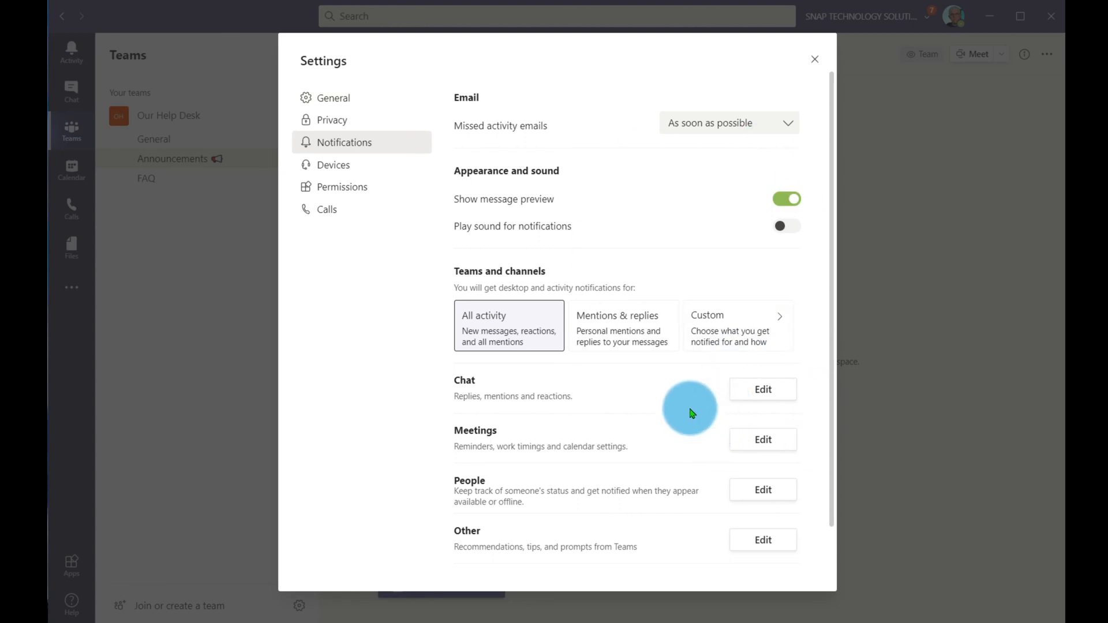
Switch 'Play sound for notifications' back on
left_click(786, 226)
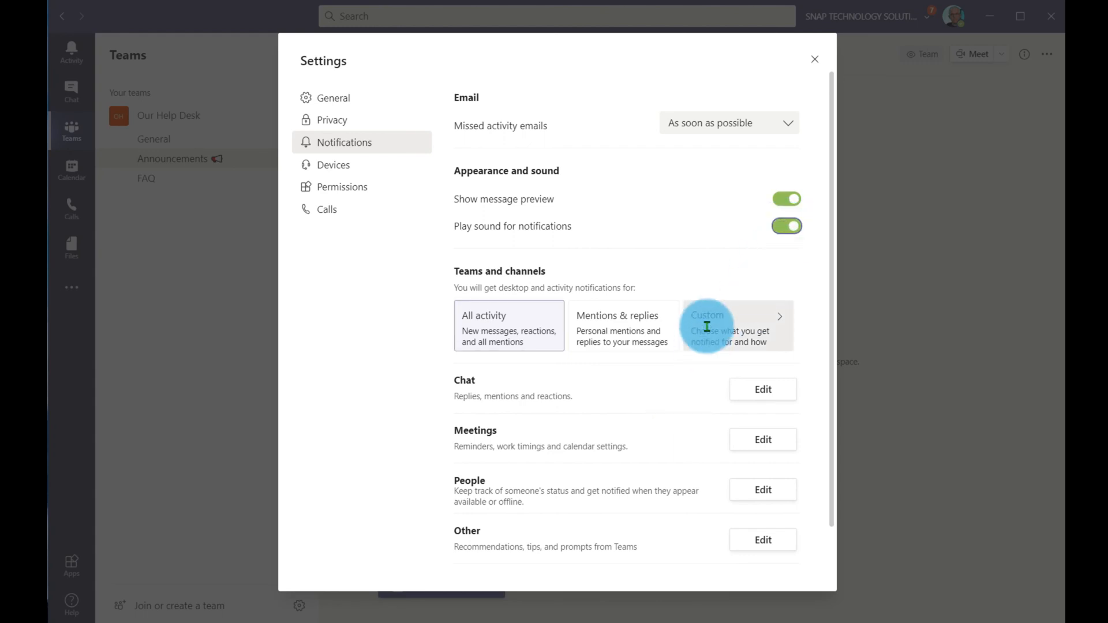
mouse_move(700, 212)
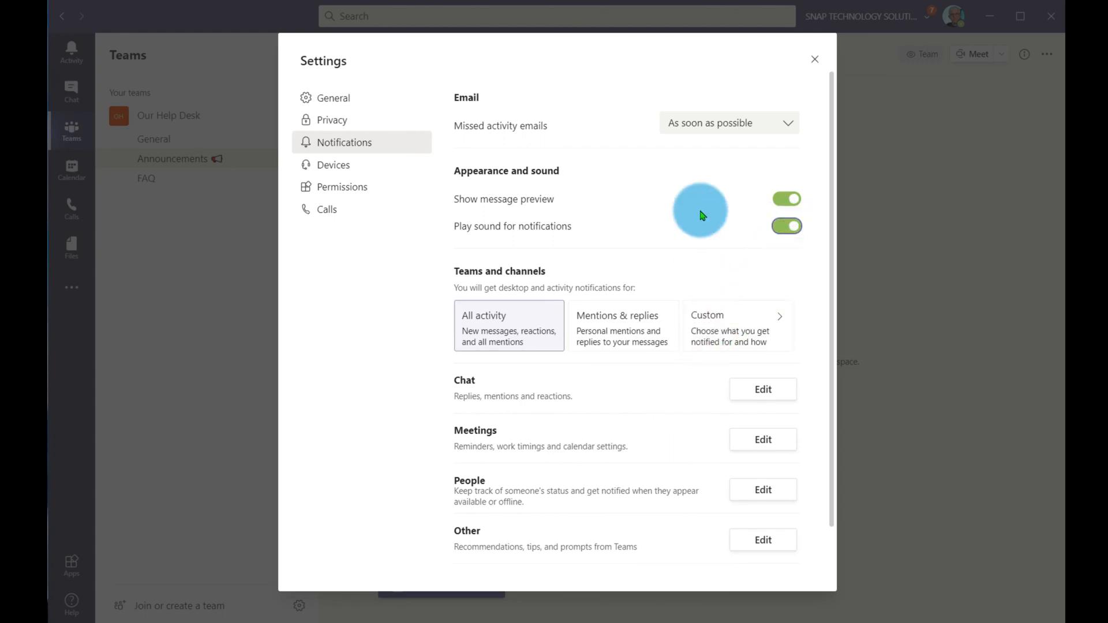